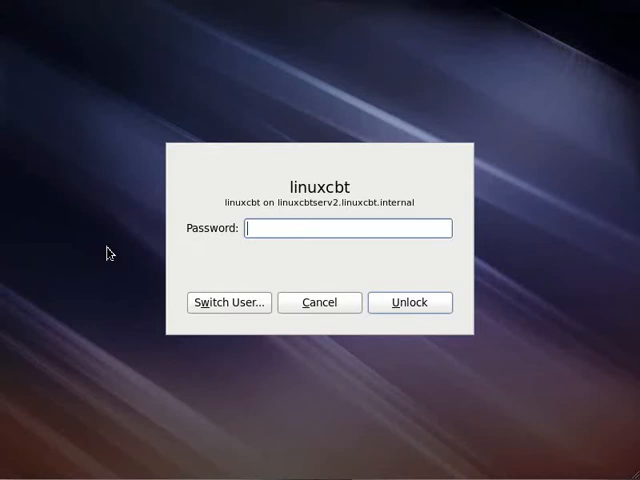
Unlock the GNOME session by entering the password and confirming Unlock
text(password)
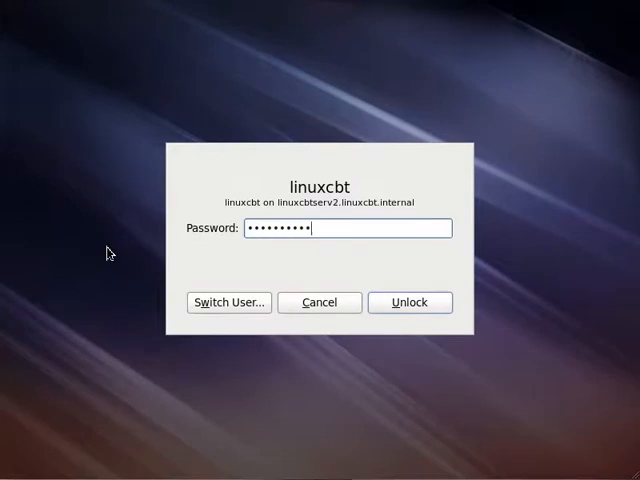
click(408, 302)
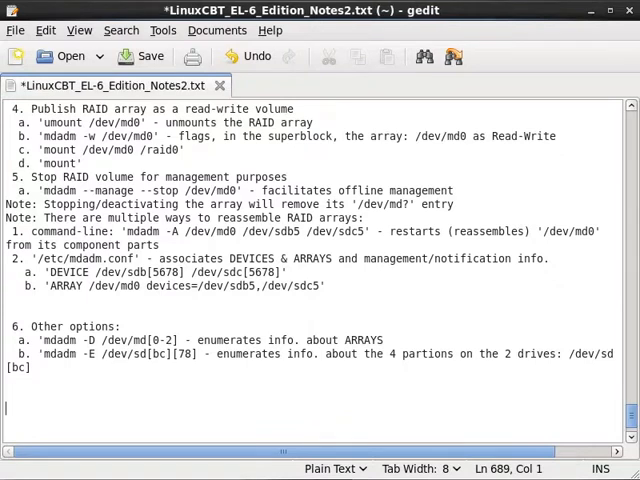
Write the '###Package Management with RPM###' heading, 'Features:' and '1. Compression of packages'
text(###Package Management with RPM)
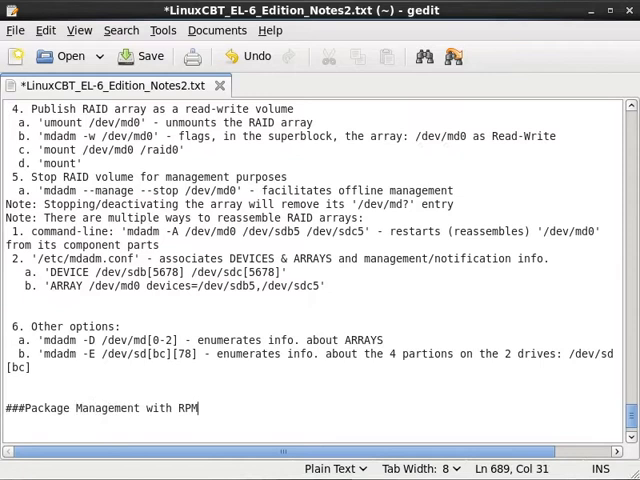
text(###)
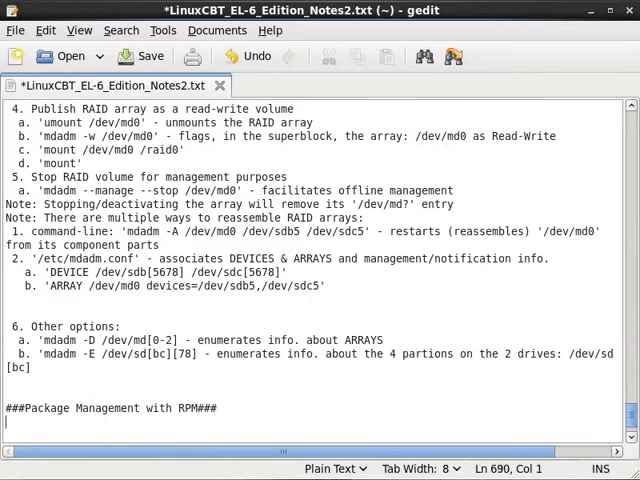
text(Features:)
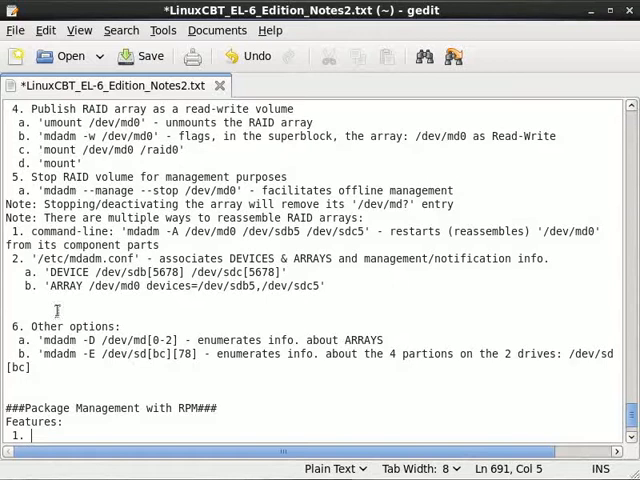
scroll(down, 3)
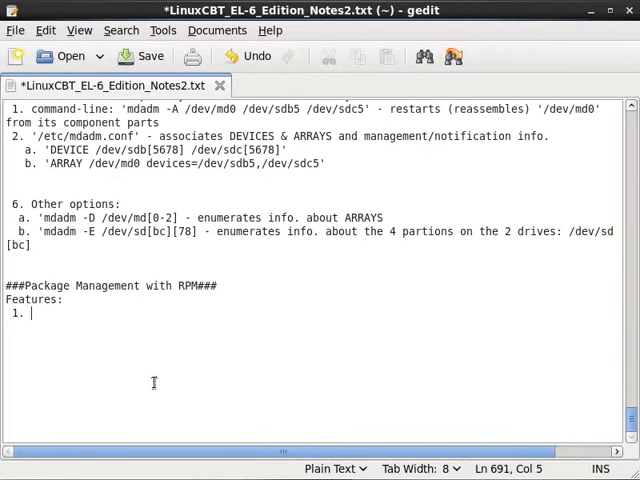
text(Compre)
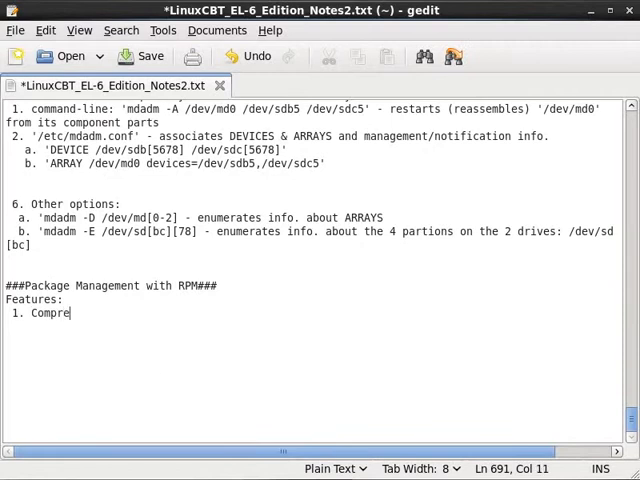
text(ssion of package)
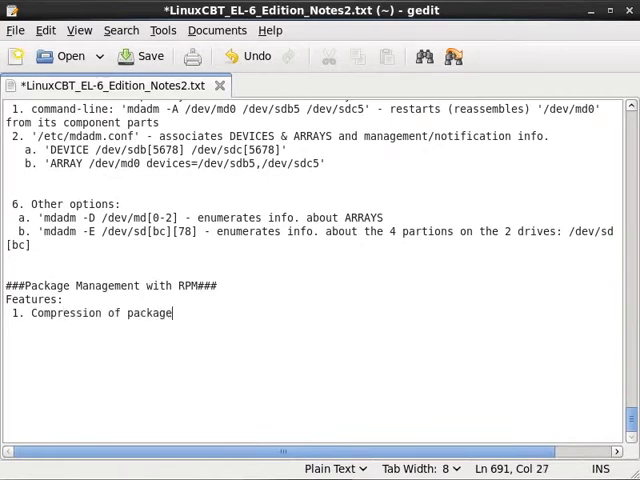
text(s)
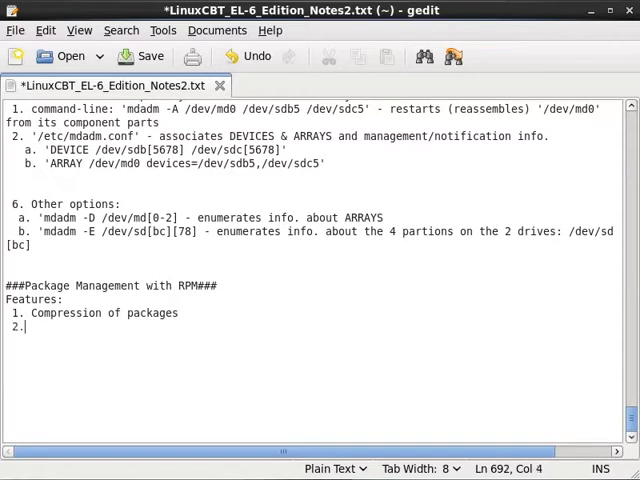
Write feature 2, 'SHA-256 hashes are used to sign packages', and start a new line
text(" ")
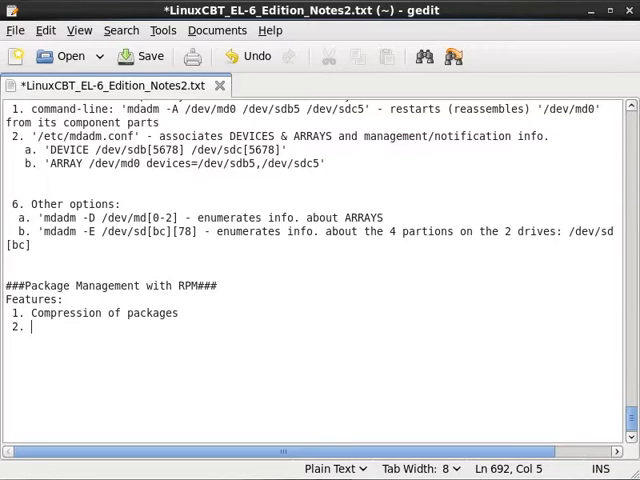
text(SHA)
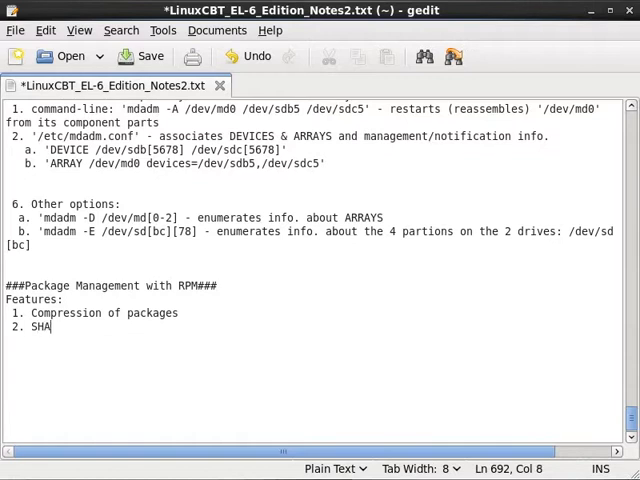
text(-256)
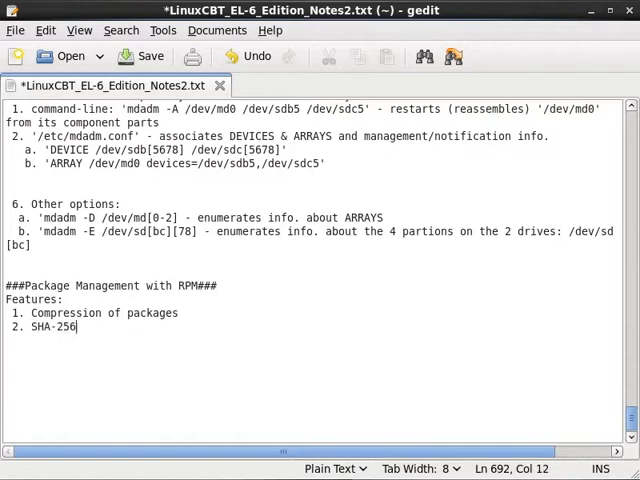
text(hashes are used to sig)
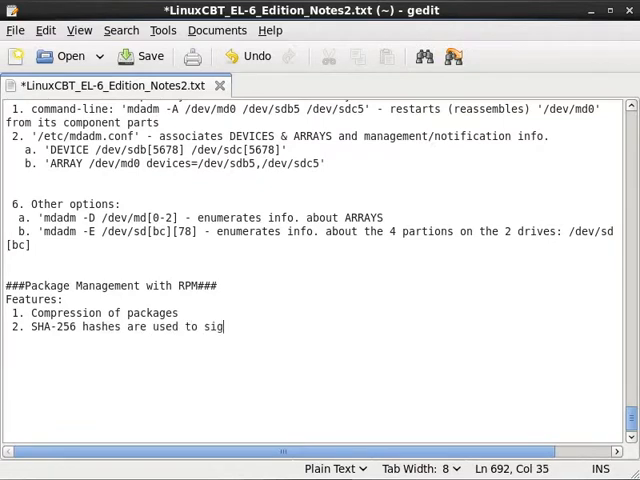
text(n packages)
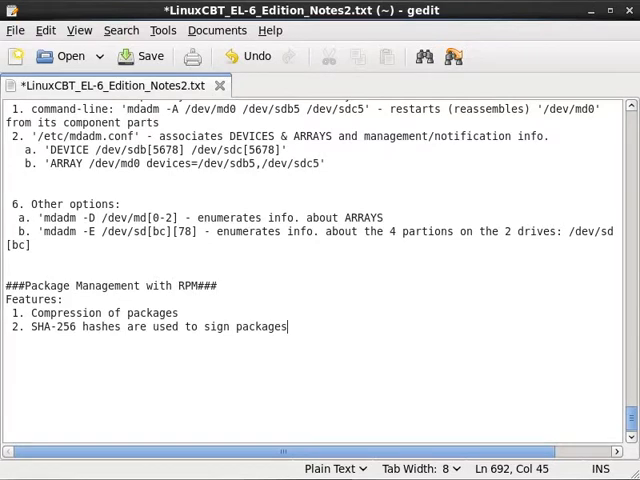
key(Return)
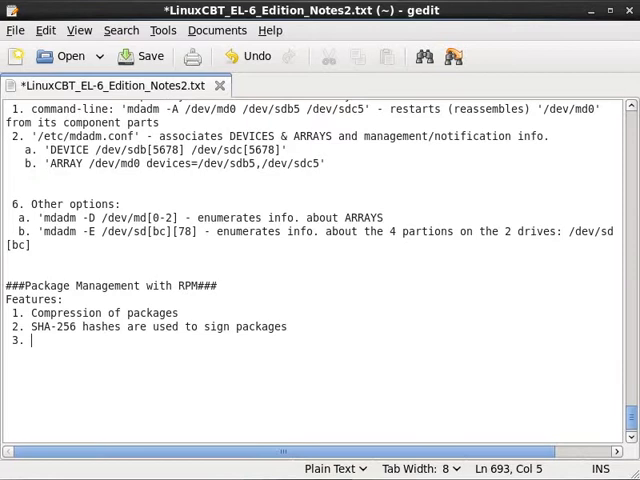
Write feature 3: "RPM DB: '/var/lib/rpm' - tracks installed packages, attributes of package files, etc."
text(RPM)
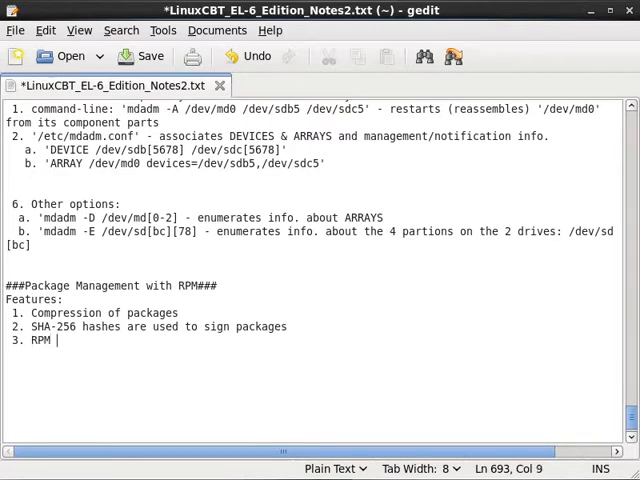
text(DB: '/va)
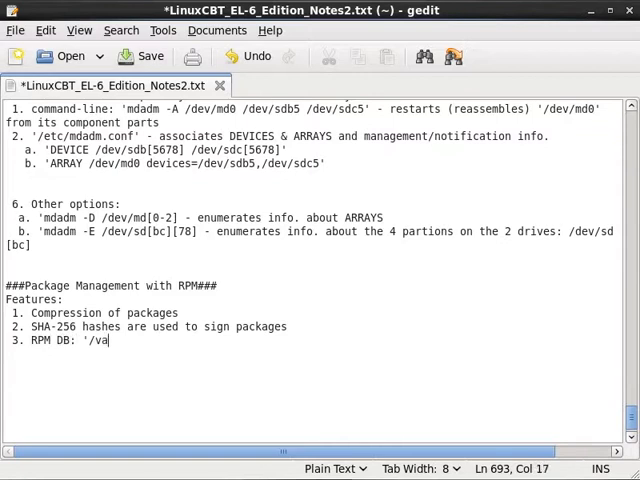
text(r/lib/rpm')
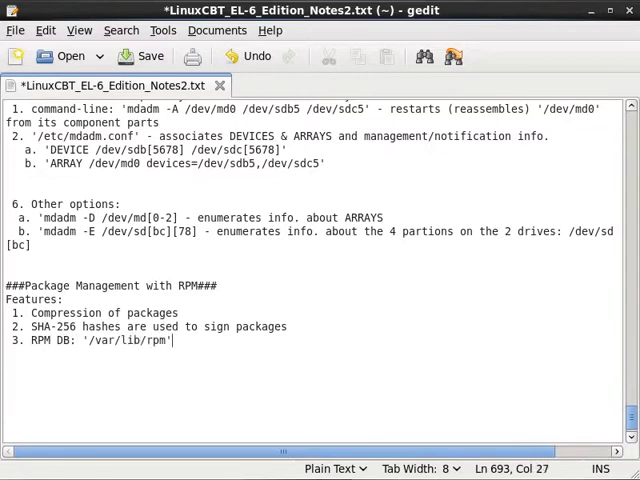
text(- trac)
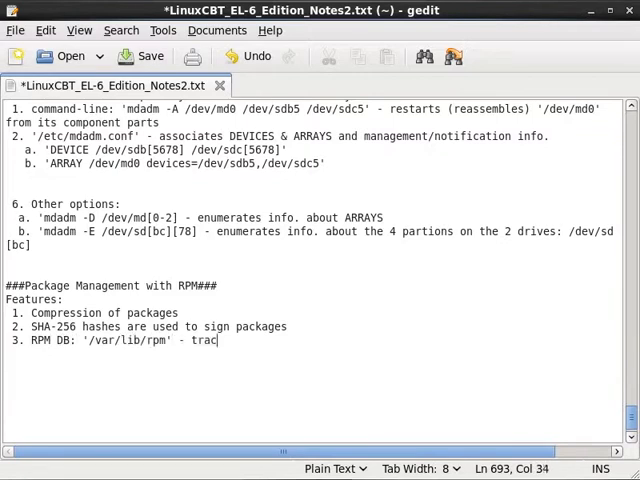
text(ks ins)
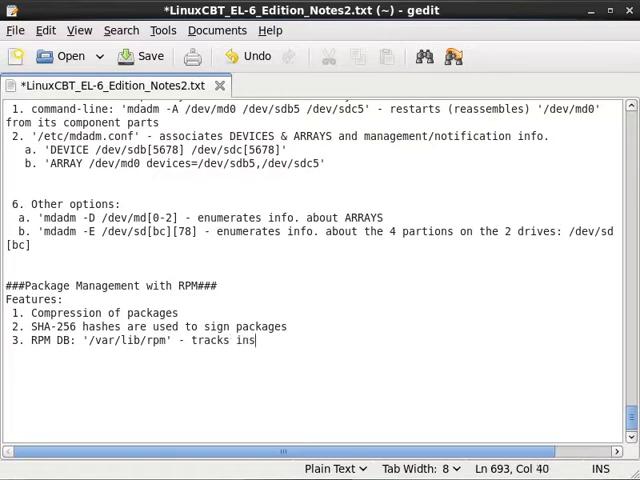
text(talled p)
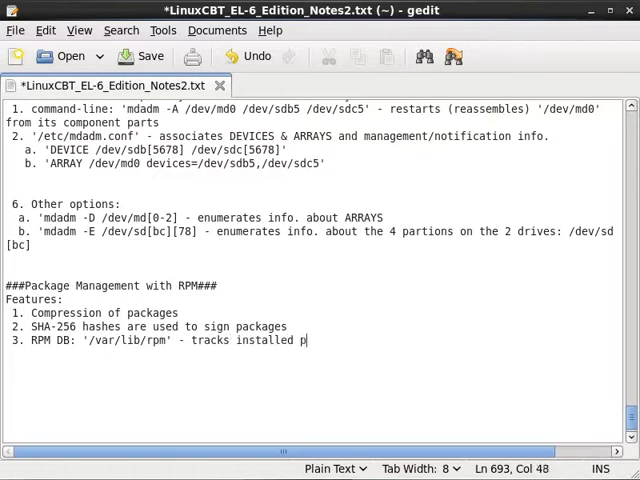
text(ackage)
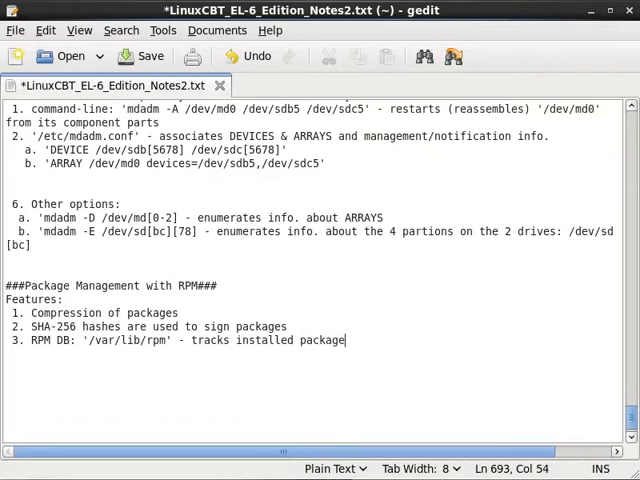
text(s, a)
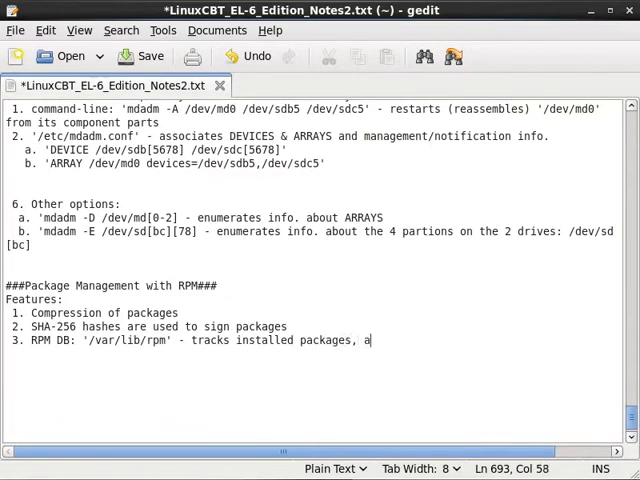
text(ttributes)
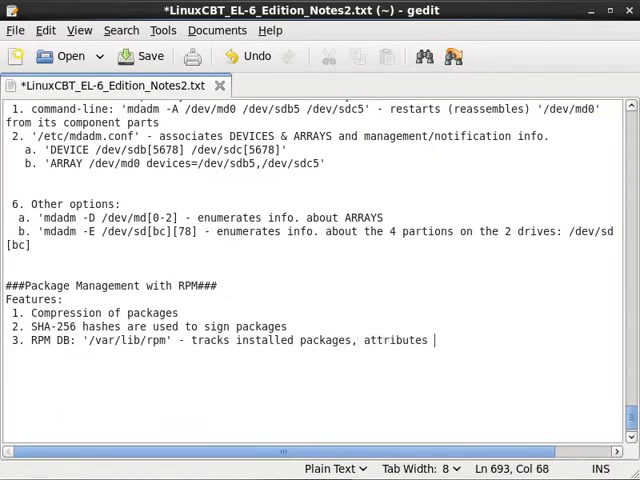
text(of pack)
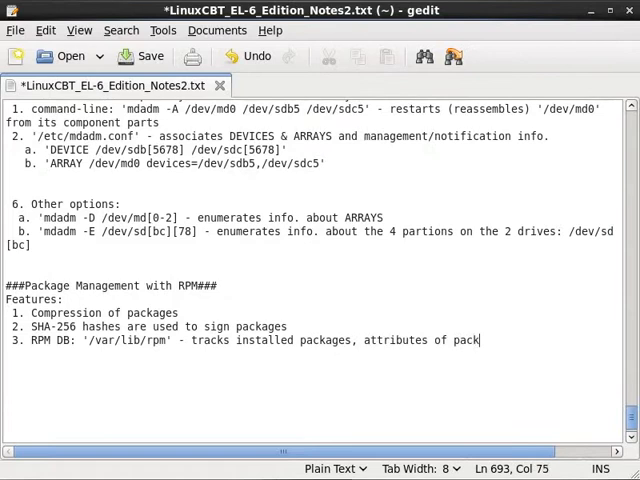
text(age)
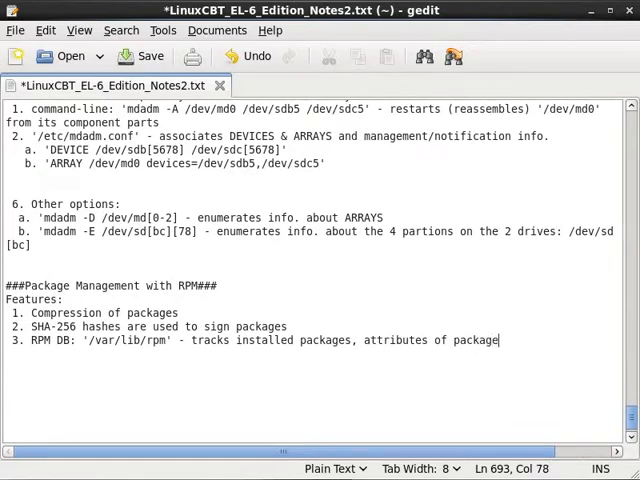
text(s)
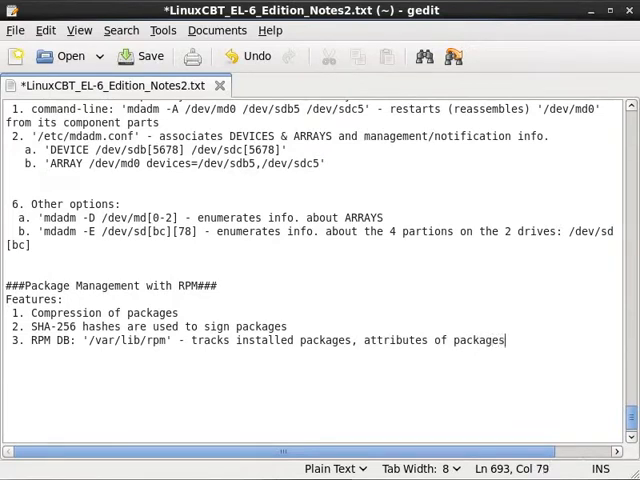
text(files, etc.)
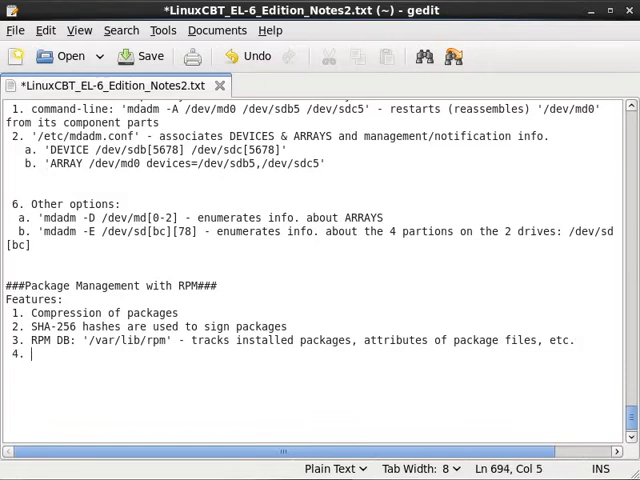
Write '4. 5-Modes of operations:' with lettered items Install, Uninstall, Upgrade, Query and Verify
text(5-Modes of)
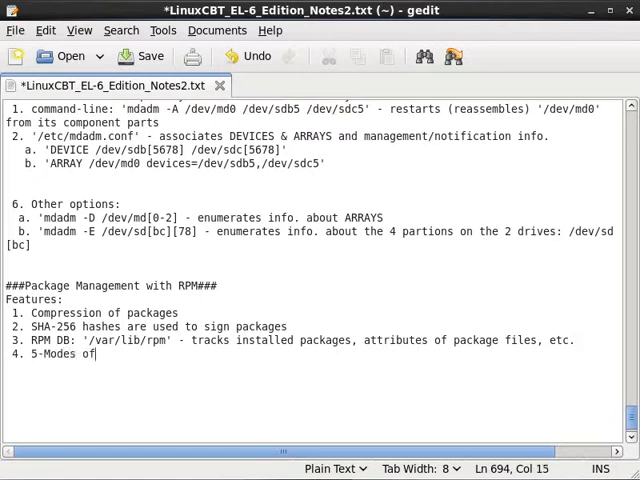
text(operations:)
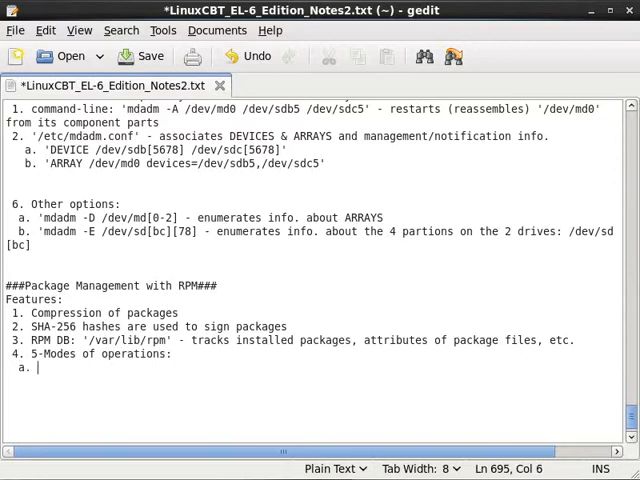
text(Install)
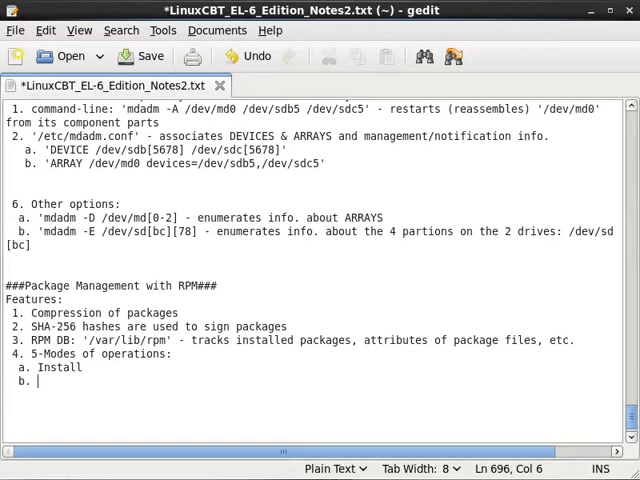
text(Uni)
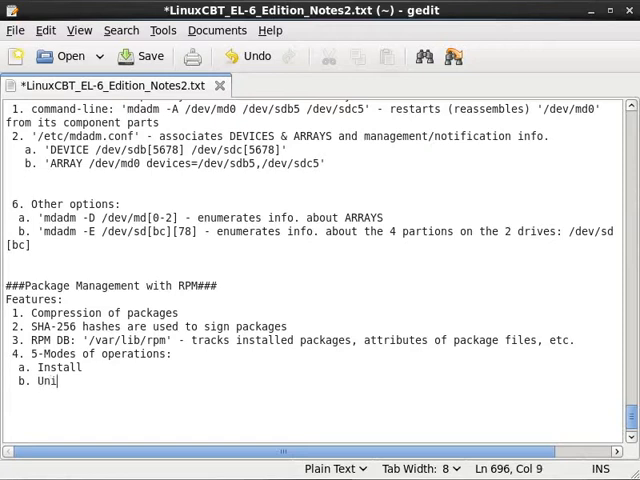
text(nstall)
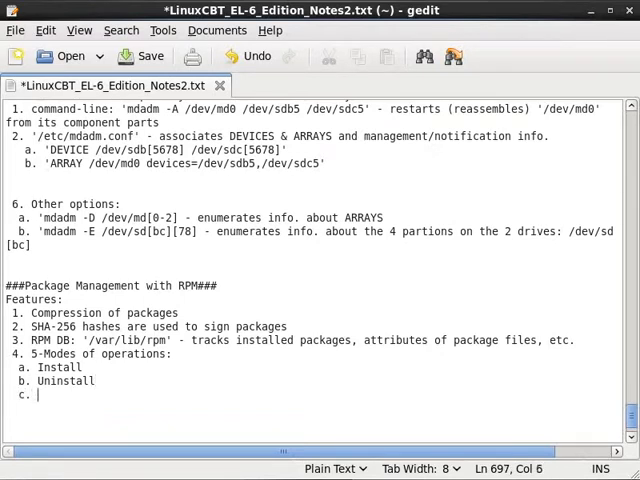
text(Upgrade)
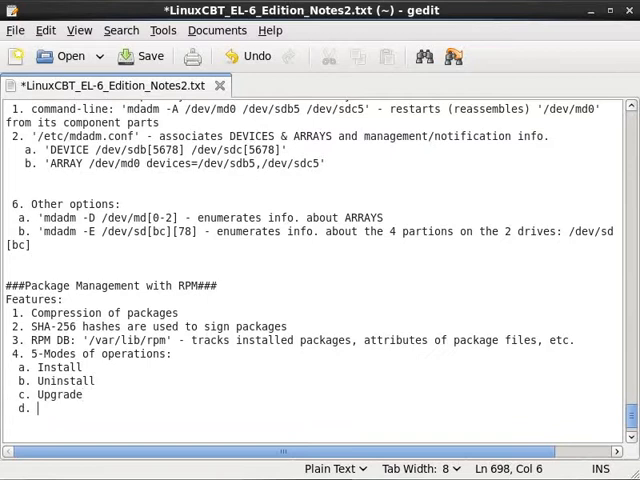
text(Query)
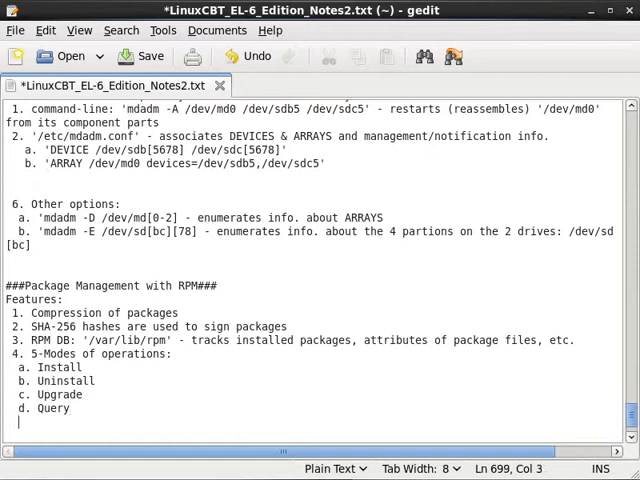
text(e. Verif)
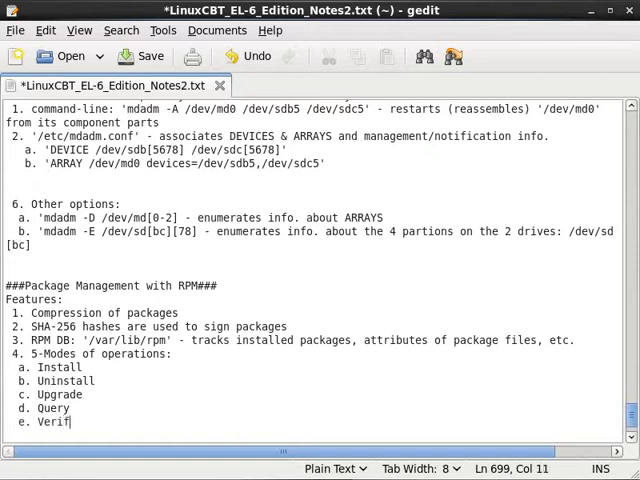
text(y)
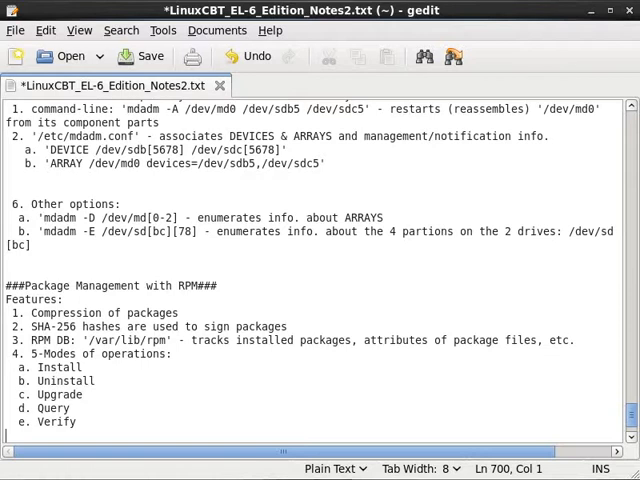
Write "5. Caveat: Does NOT auto-resolve dependencies: Use 'yum'" below the modes list
text(5.)
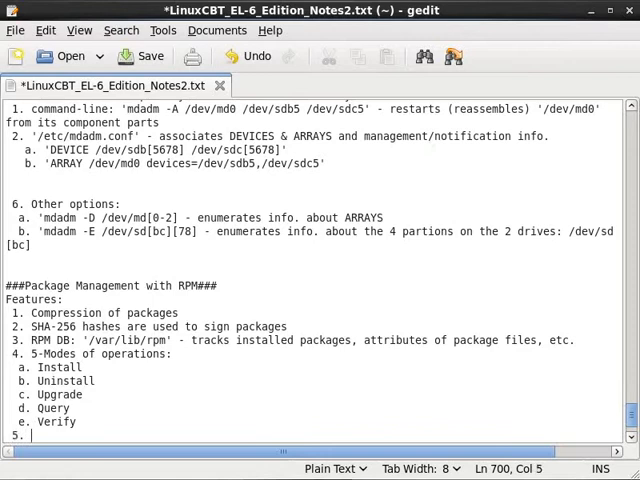
text(Cavea)
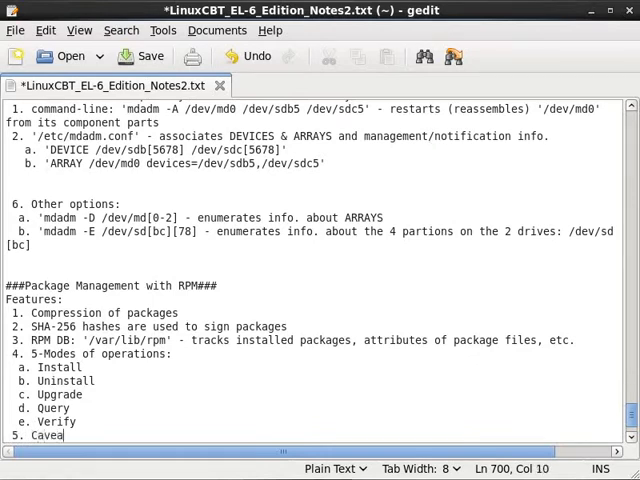
text(t:)
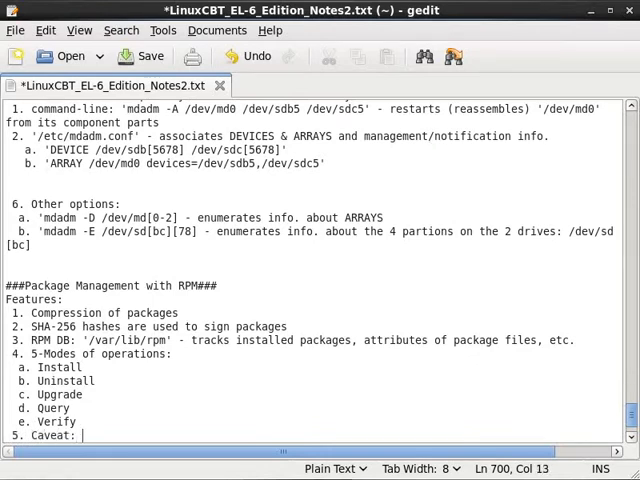
text(Does NOT au)
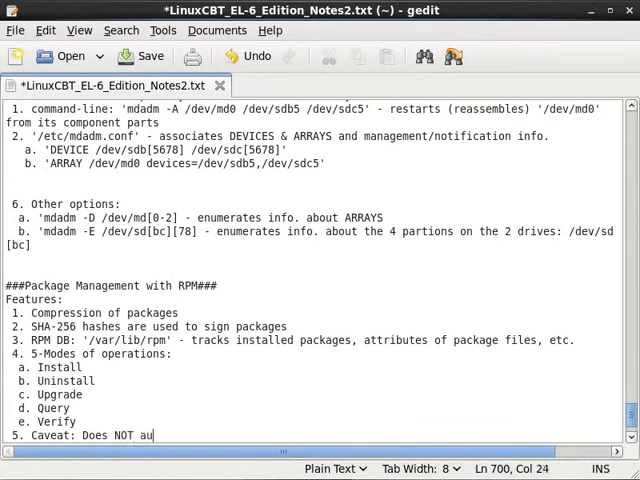
text(to-resolve dependenci)
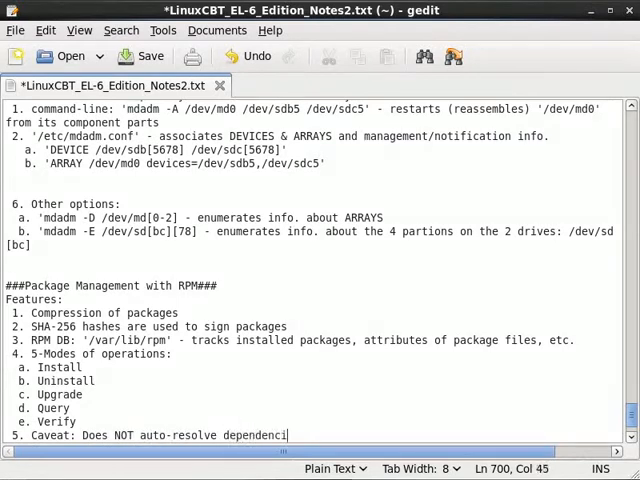
text(es:)
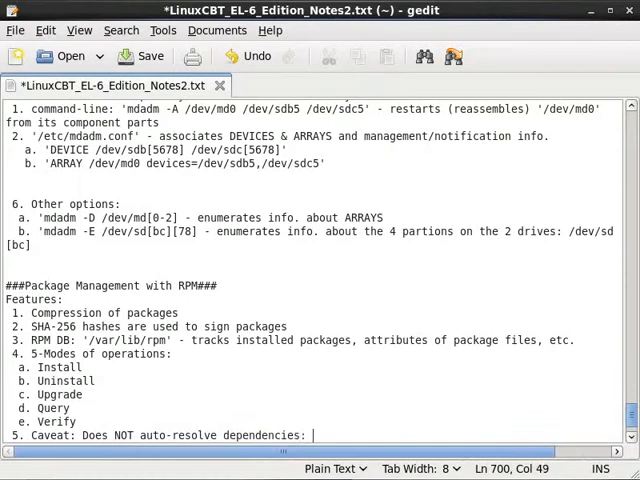
text(Use 'u)
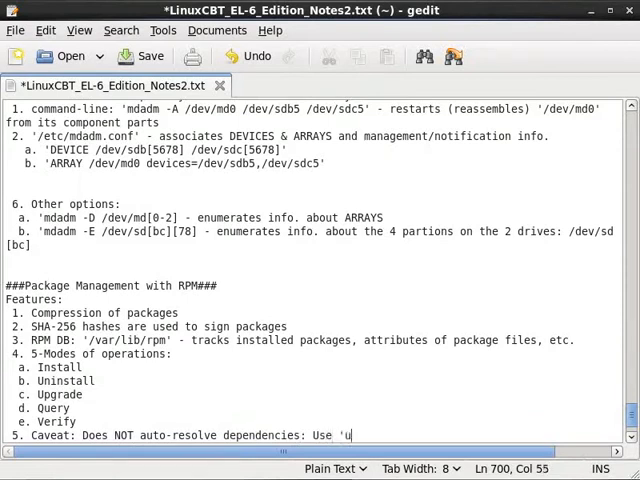
text(um')
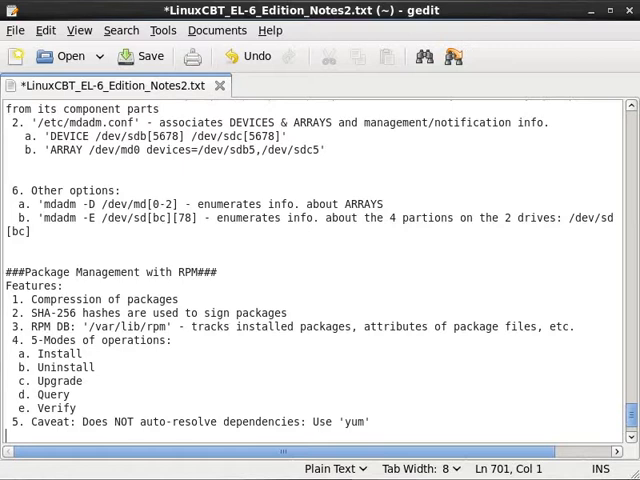
scroll(down, 3)
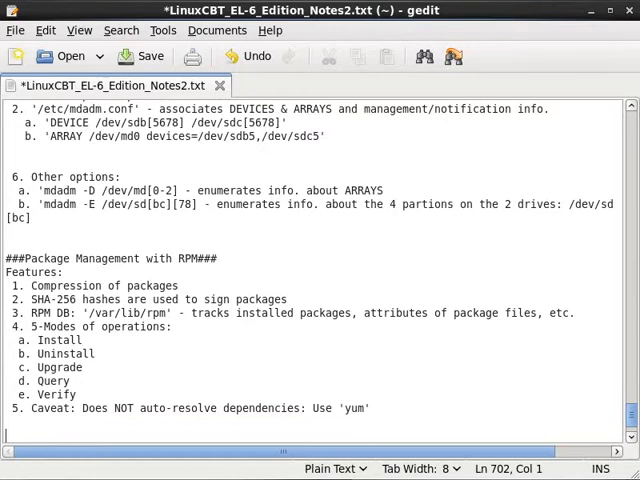
Write 'Tasks:', '1. Query' and "a. 'rpm -qa' - dumps ALL installed packages (RPMs)"
scroll(down, 3)
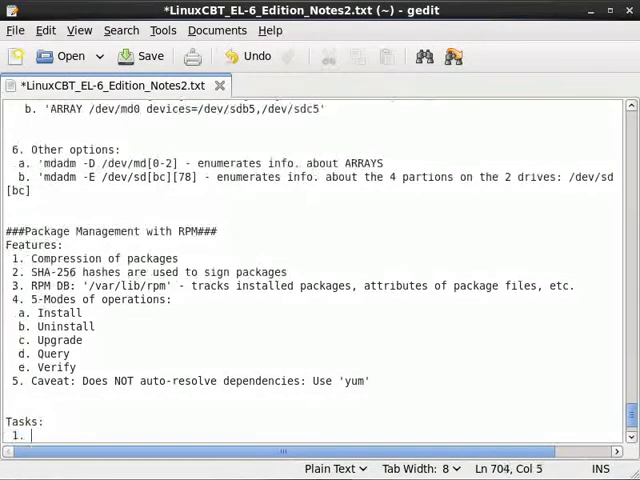
text(Query)
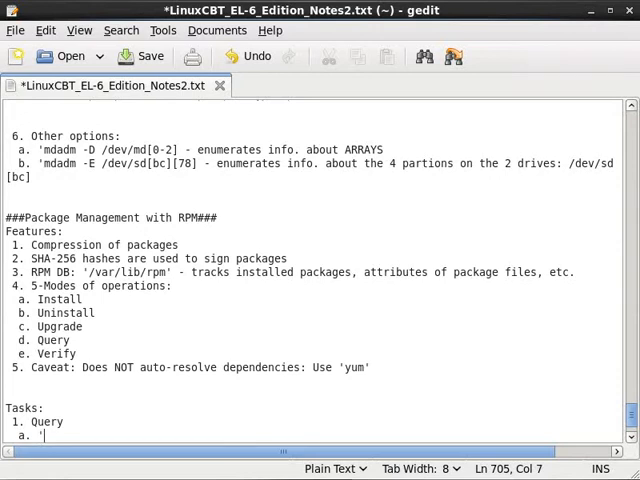
text(rpm -qa)
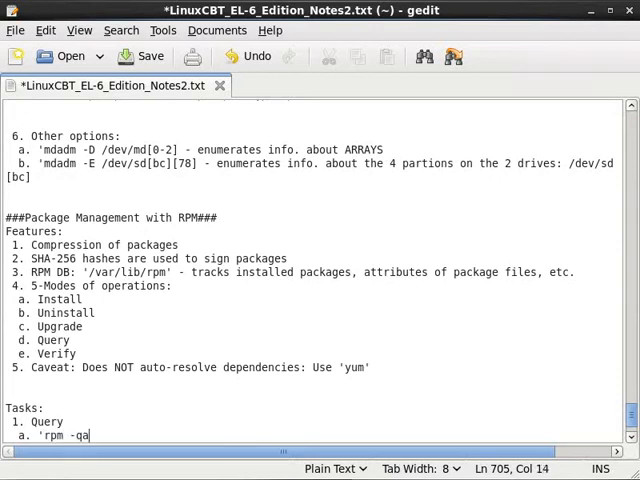
text(')
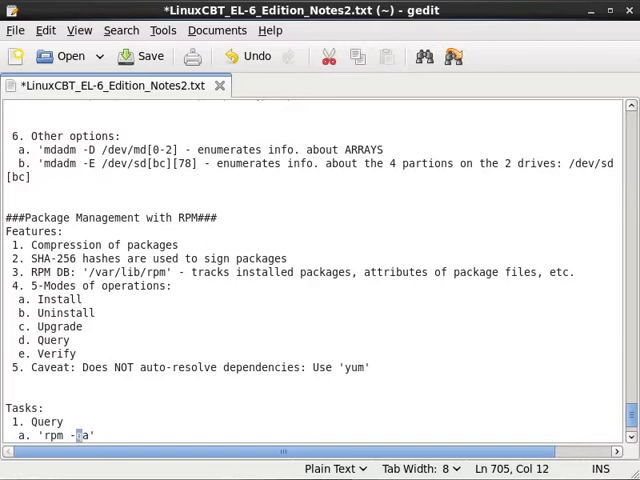
text(q)
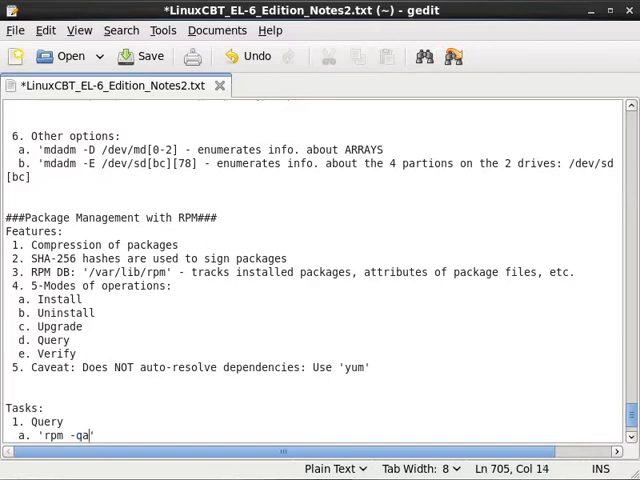
text(')
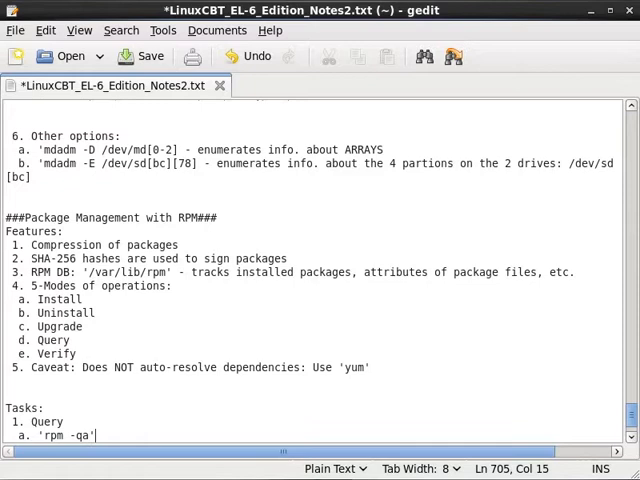
text(- dumps)
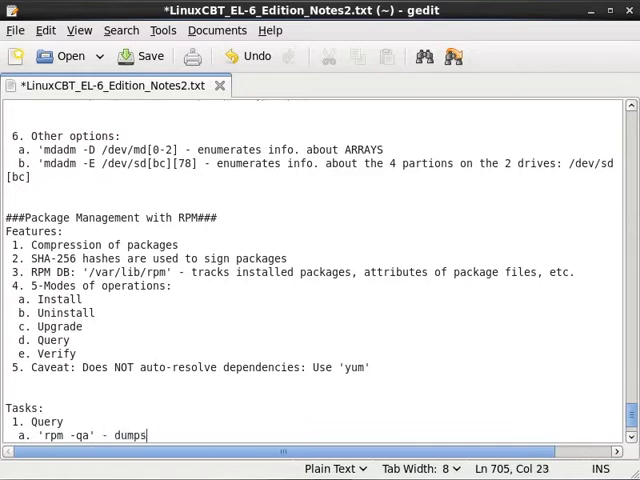
text(ALL installed packages ()
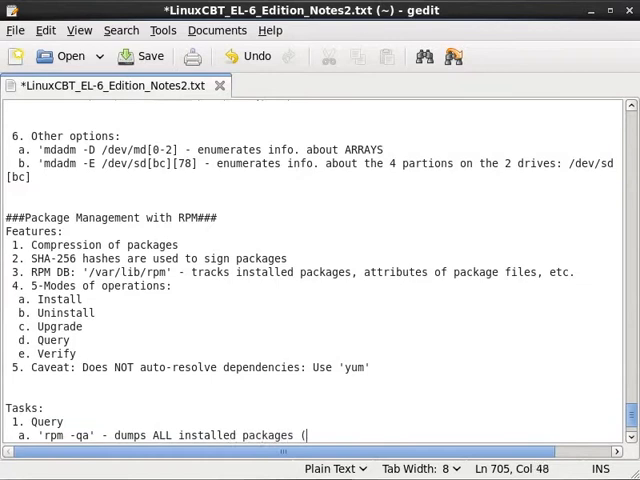
text(RPM))
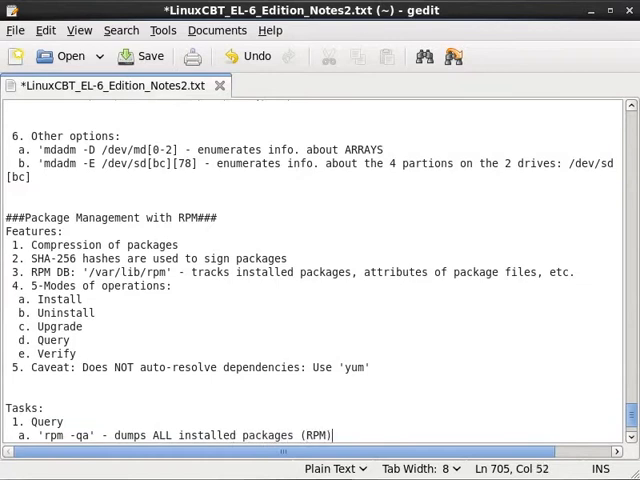
text(s)
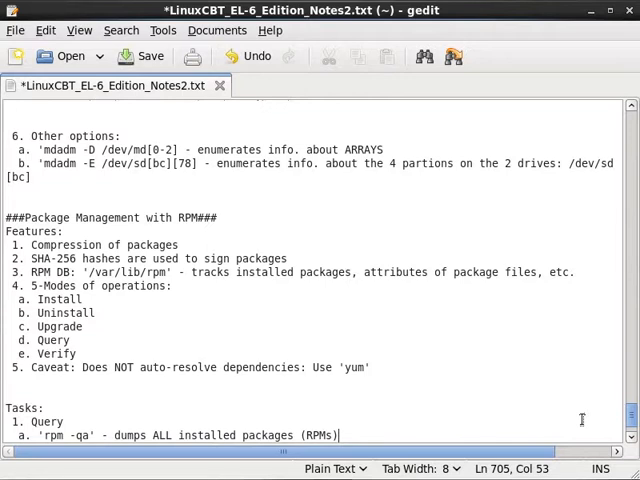
mouse_move(372, 372)
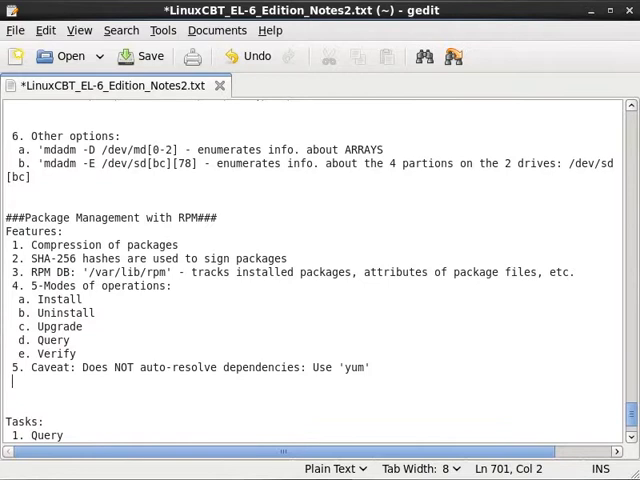
Write "6. Caveat: Does NOT track non-RPM programs/apps: i.e. '*.tar.gz' || '*.tar.bz2'"
text(6. Caveat: RPM d)
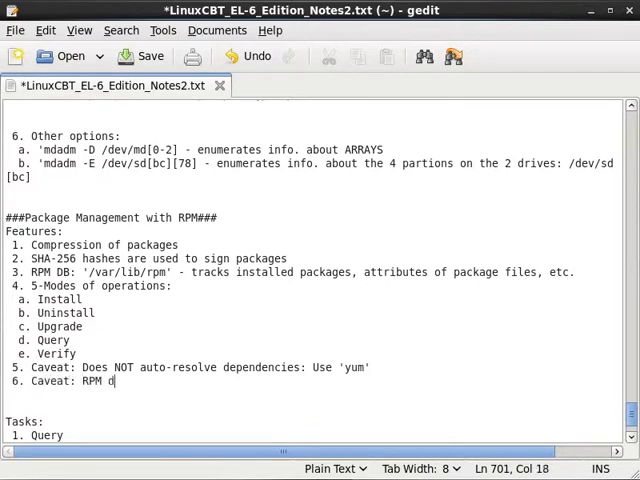
text(oes NOT track)
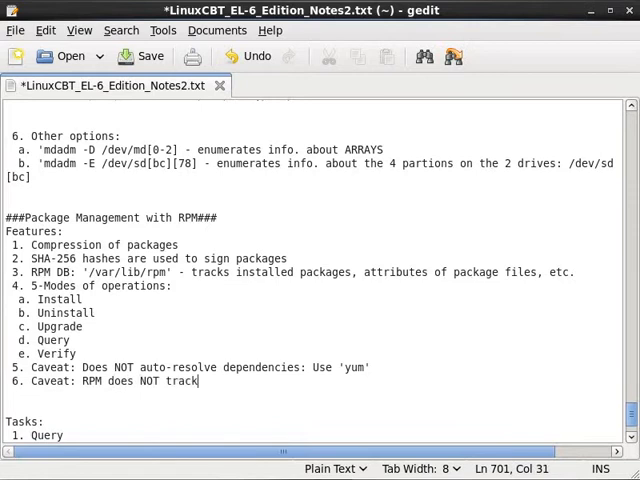
text(non-RPM)
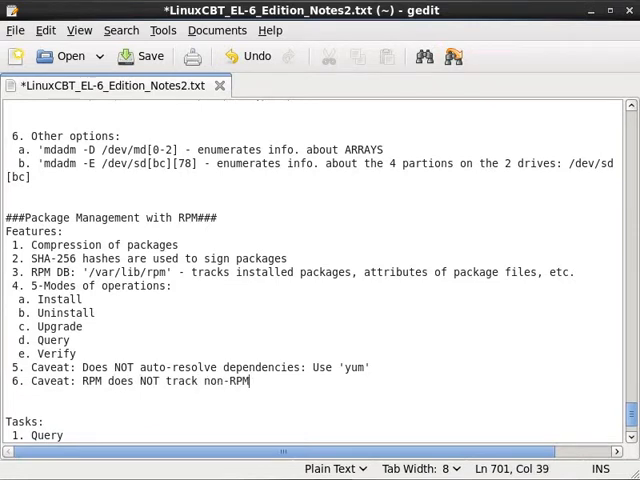
text(programs/app)
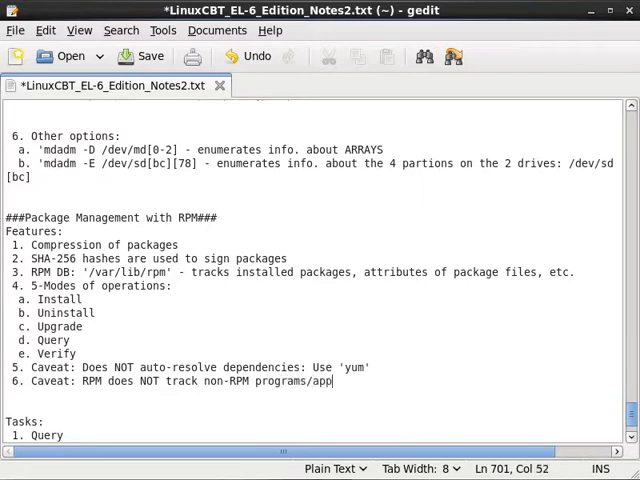
text(s: i.e. ')
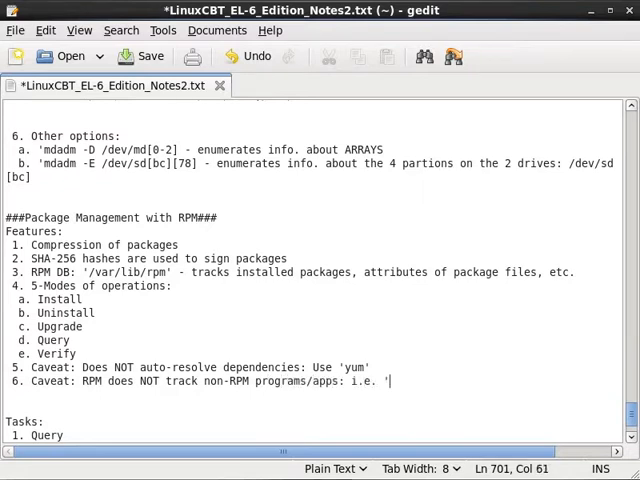
text(*)
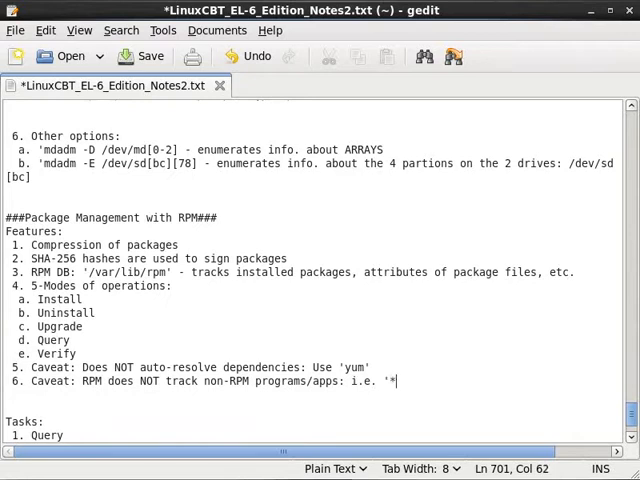
text(.tar.)
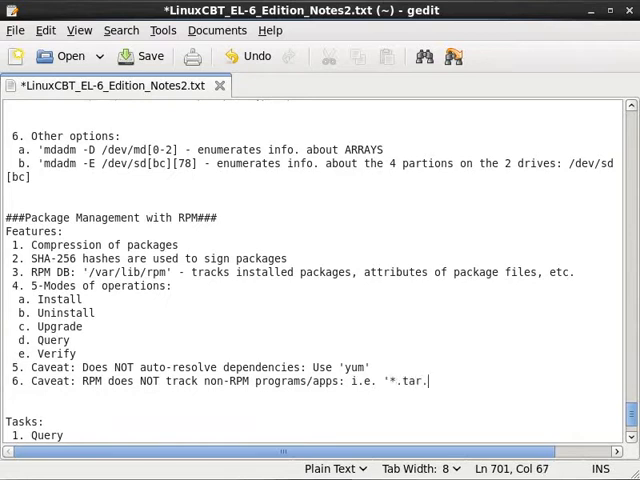
text(gz')
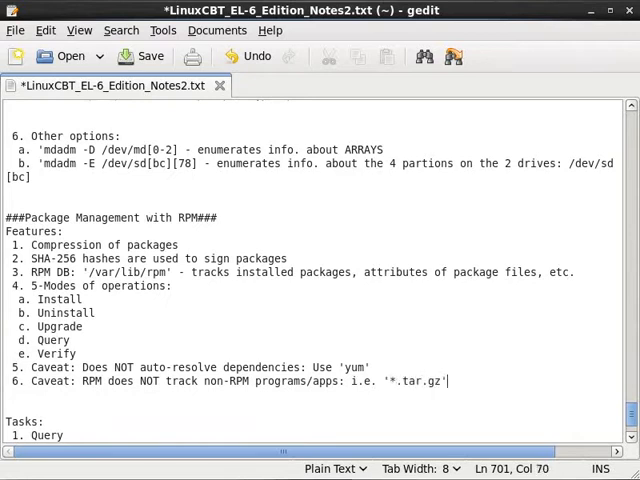
text(|| '*)
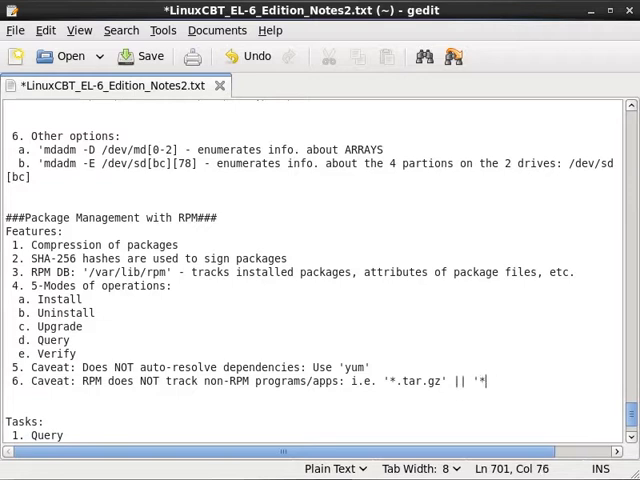
text(.tar.bz)
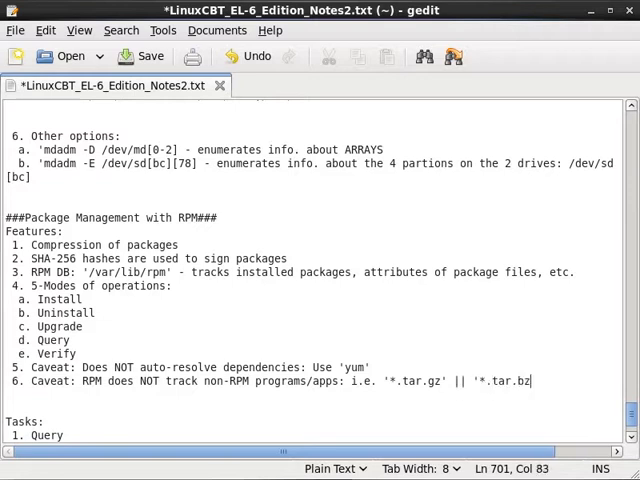
text(2)
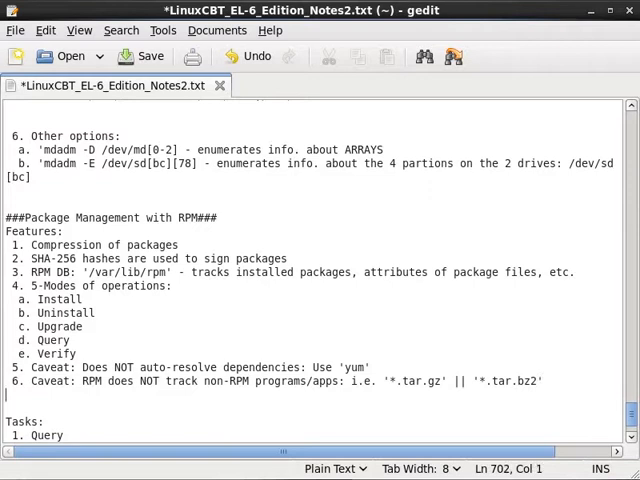
Add the Query task line "a. 'rpm -qa' - dumps ALL installed packages (RPMs)"
text(a. 'rpm -qa' - dumps ALL installed packages (RPMs))
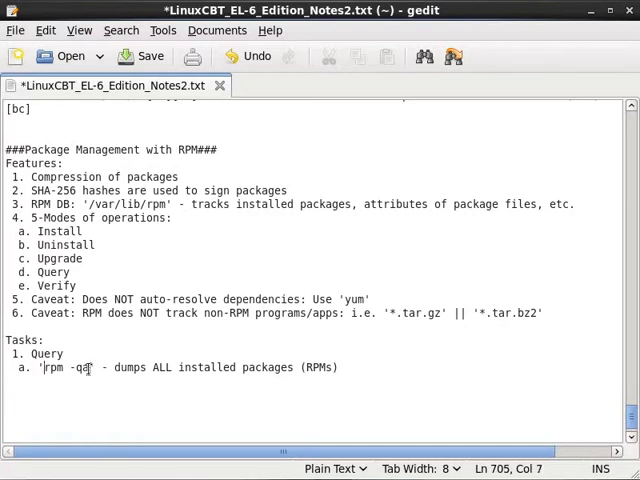
Run 'rpm -qa' in the terminal to list every installed RPM package
drag(42, 368, 96, 368)
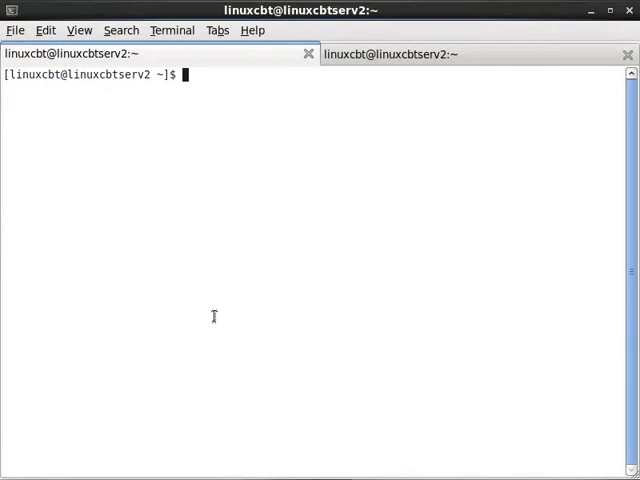
text(rpm -qa)
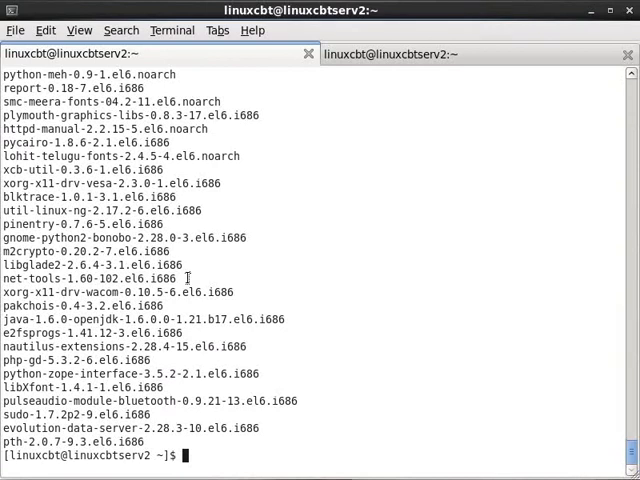
double_click(130, 346)
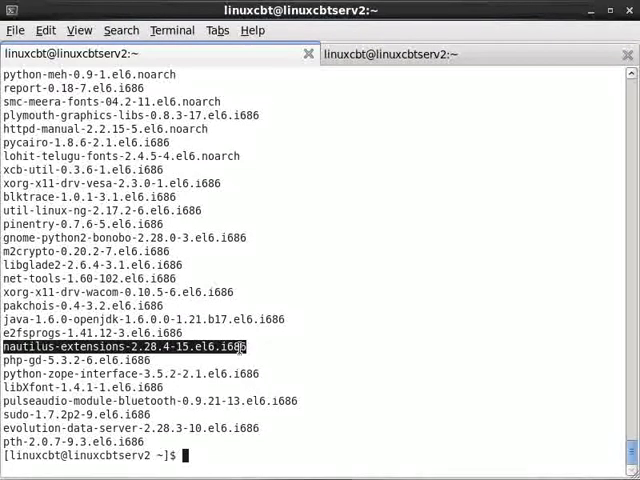
Run 'rpm -qa | less' to page through the installed-package listing
text(rpm -qa)
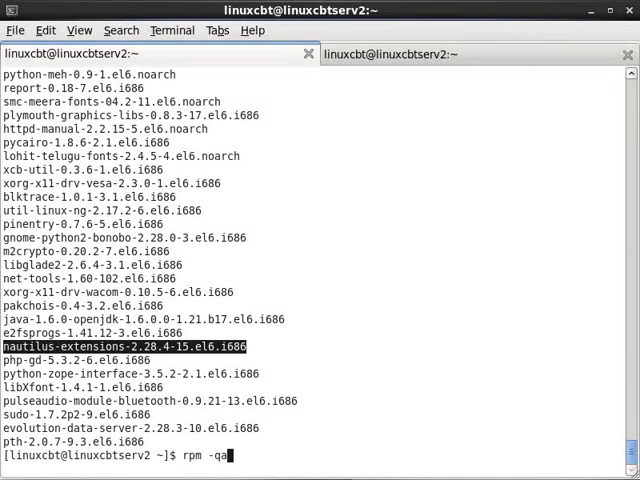
text(| le)
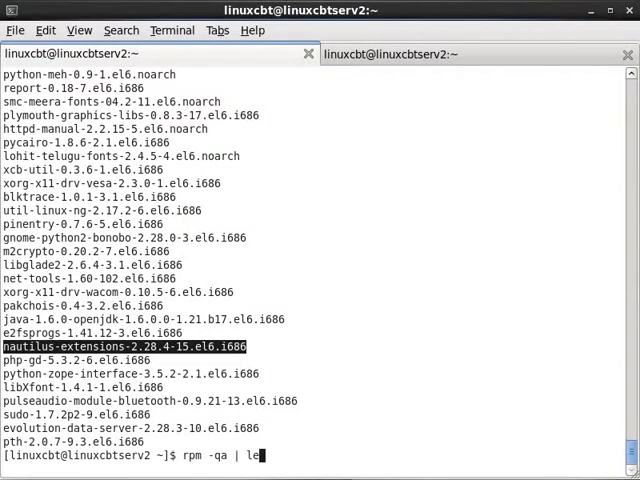
key(Return)
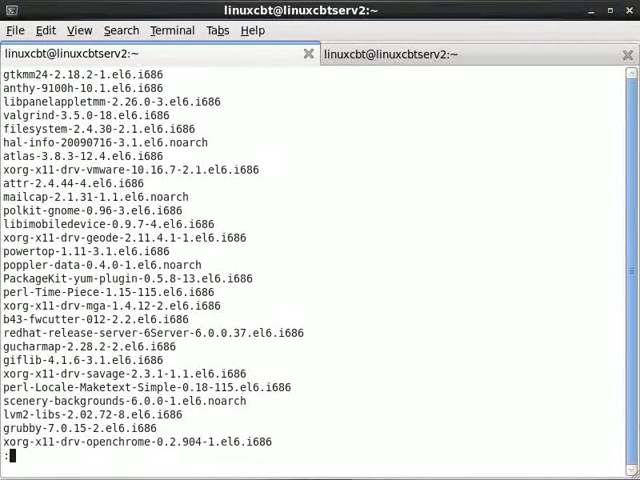
mouse_move(76, 116)
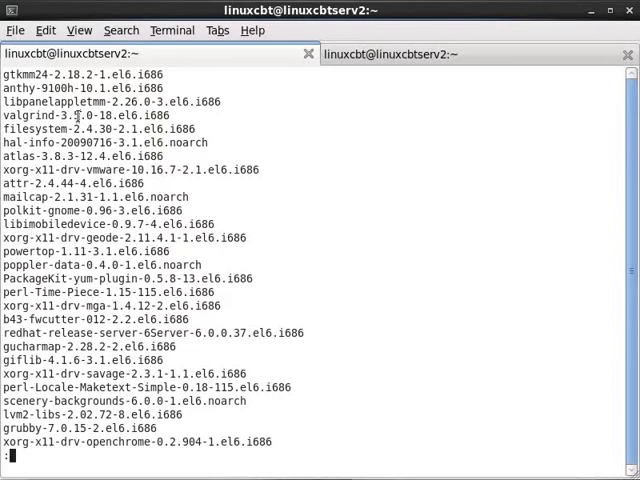
text(clear)
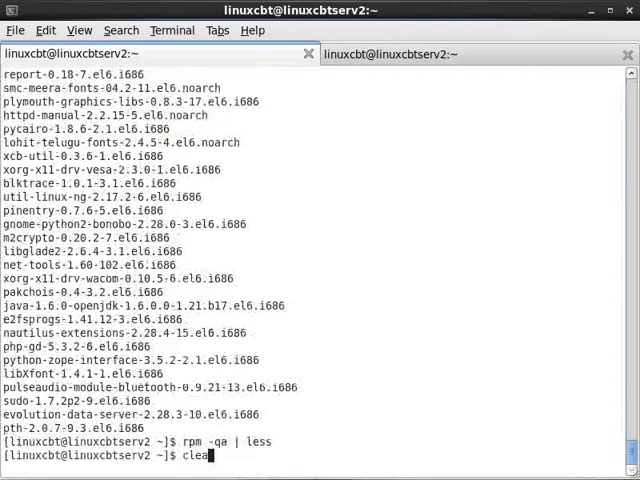
Clear the terminal and run 'rpm -qa | grep grep' to filter for the grep package
key(Return)
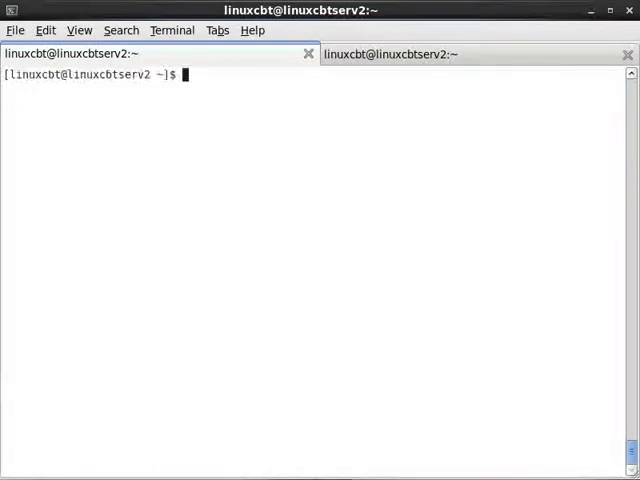
text(clear)
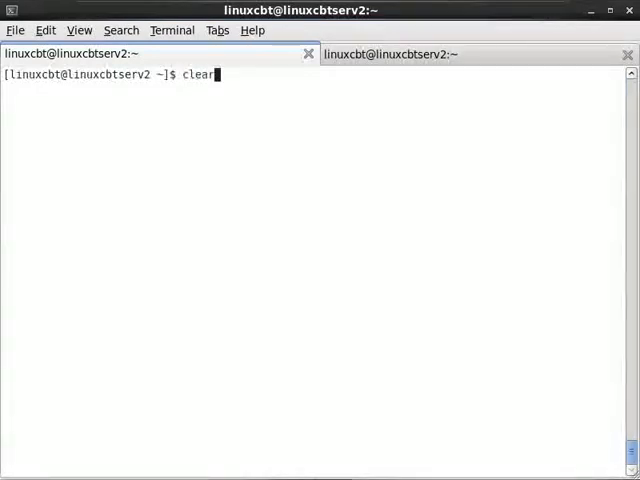
text(rpm -qa |)
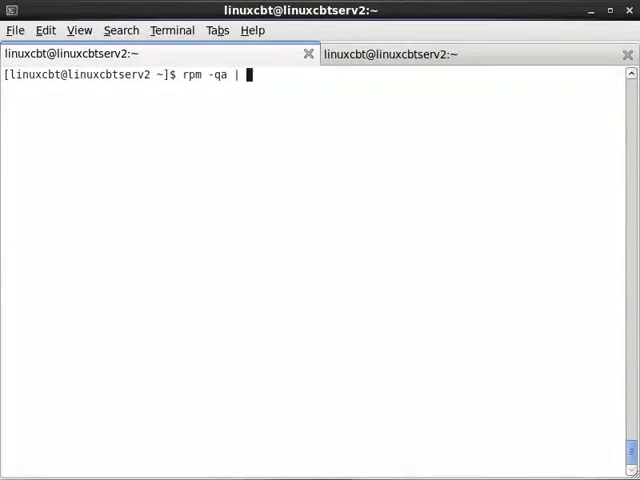
text(grep)
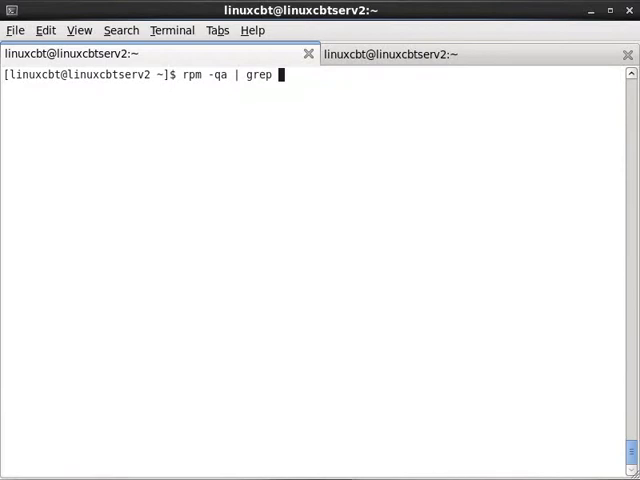
text(gre)
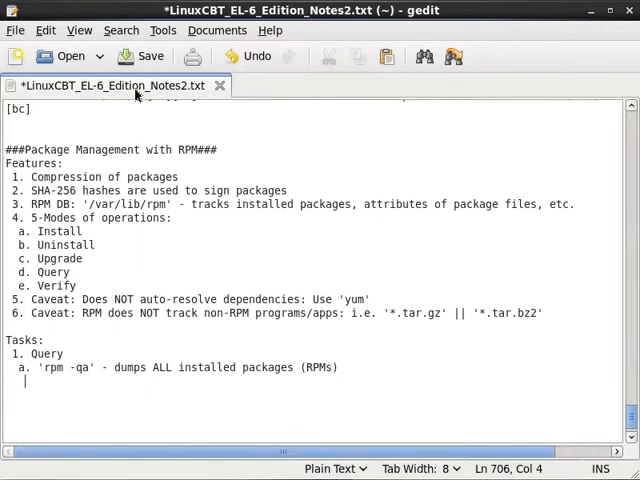
Record Query item b: 'rpm -qa | grep grep' returning 'grep-2.6.3-2.el6.i686', then select its version part
text(b. ')
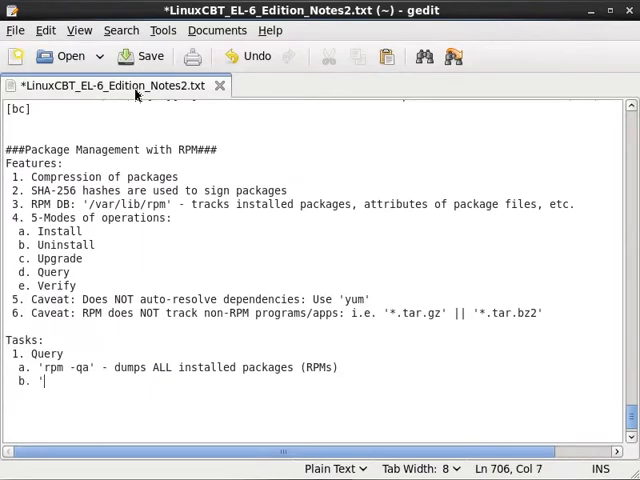
text(rpm -qa | grep grep' -)
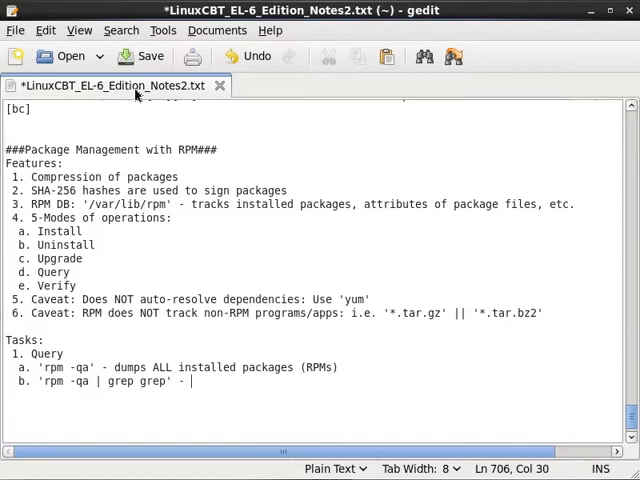
text('grep-2.6.3-2.el6.i686')
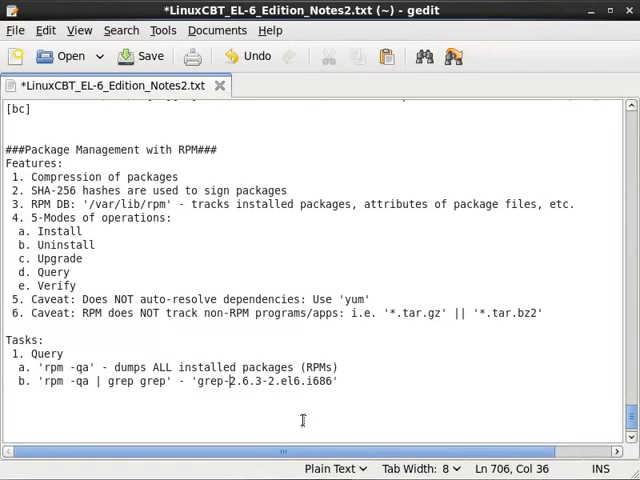
drag(228, 380, 284, 380)
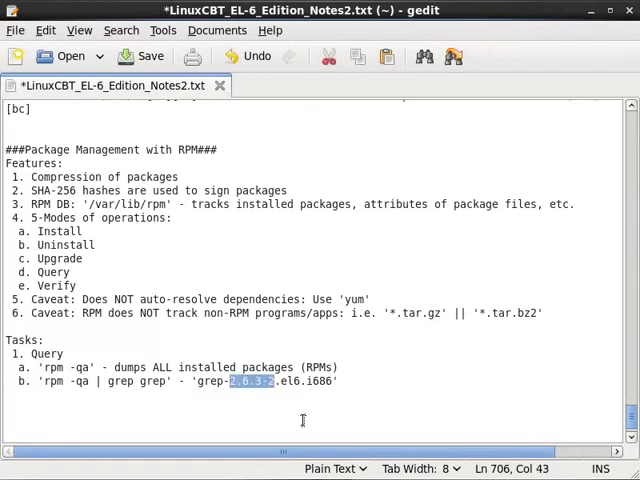
click(284, 380)
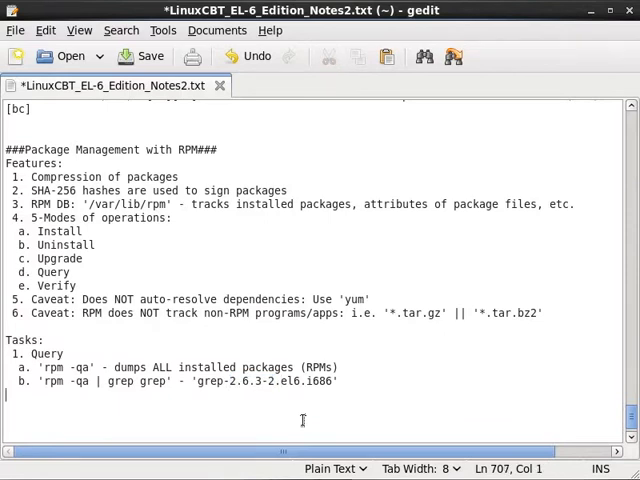
Note 'grep' as the package's main name and '2.6.3-2' as its version
text('gre)
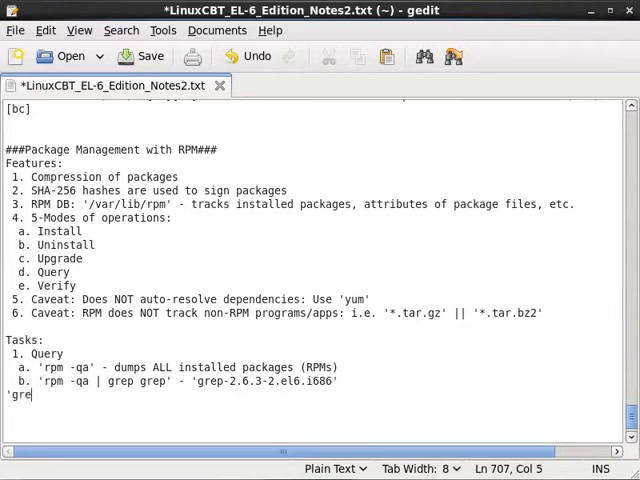
text(p' -)
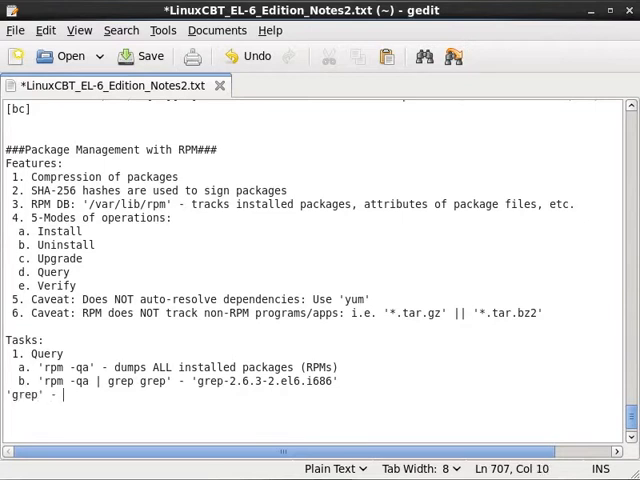
text(main name of pack)
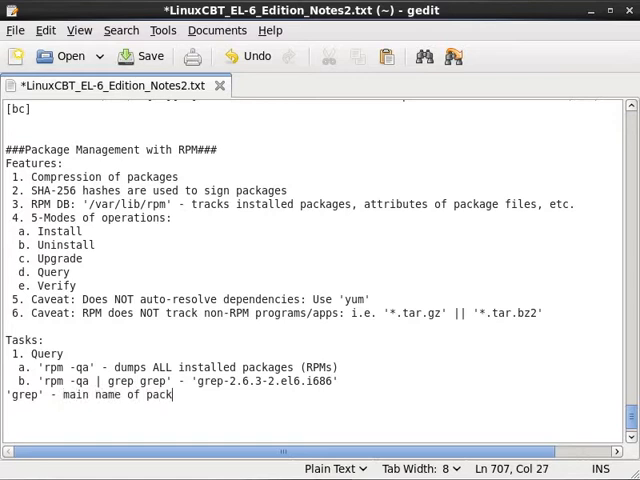
text(age)
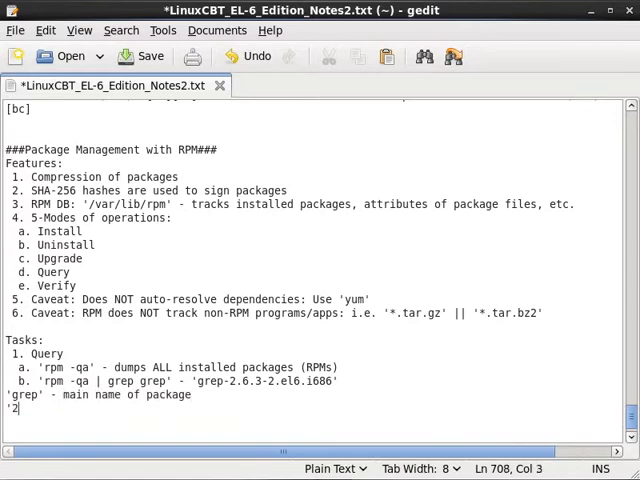
text(.6.)
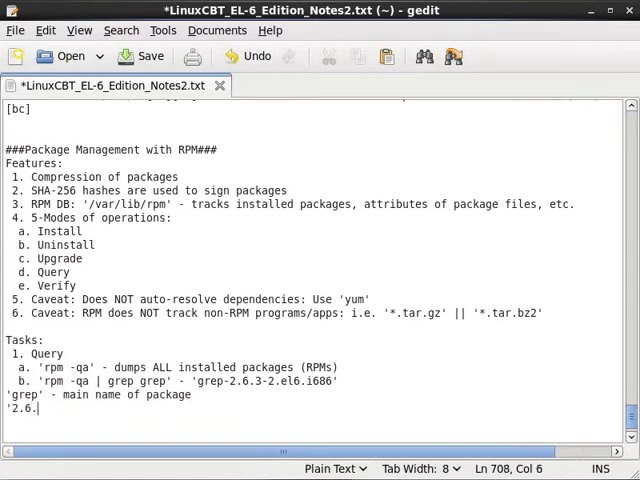
text(3-2' - package version)
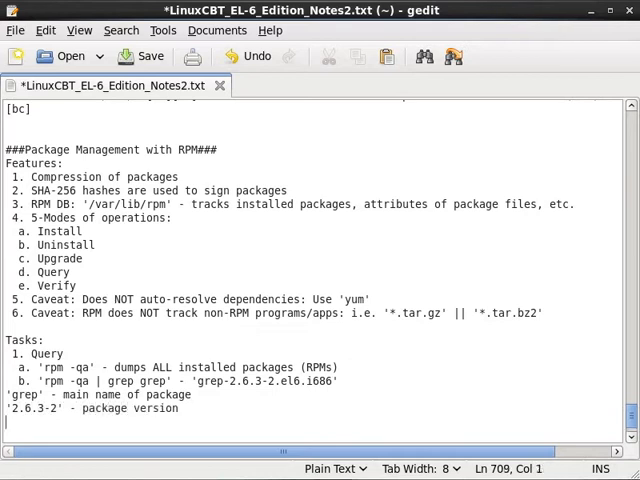
Note 'el6.i686' as the RedHat Version & Platform and start a new line
text('el)
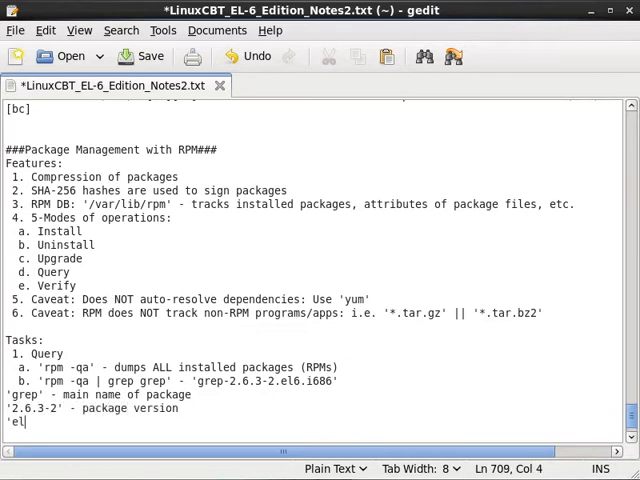
text(6.)
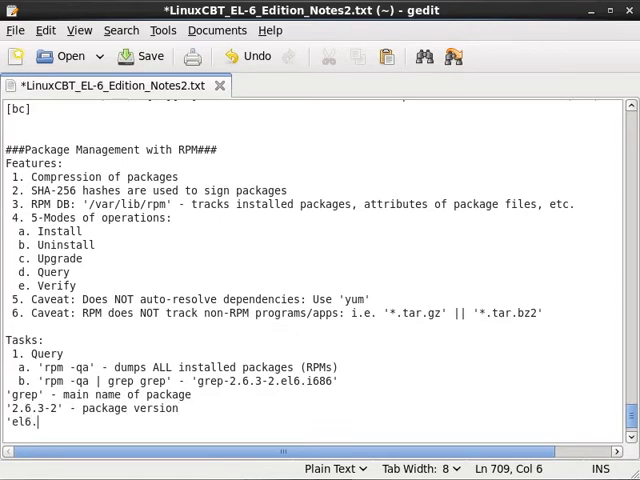
text(i686' -)
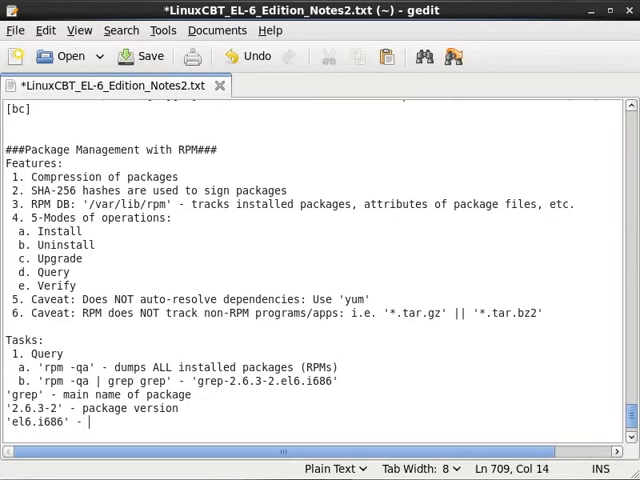
text(RedHat)
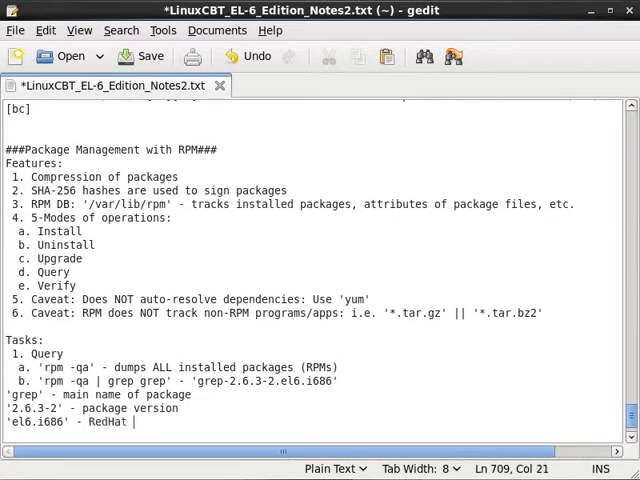
text(Version &)
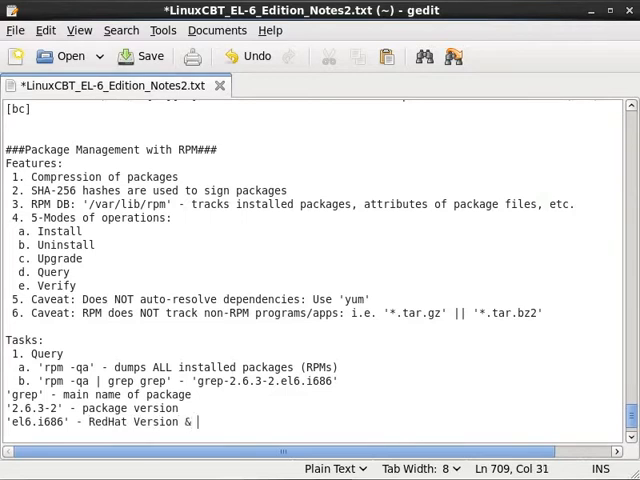
text(Platform)
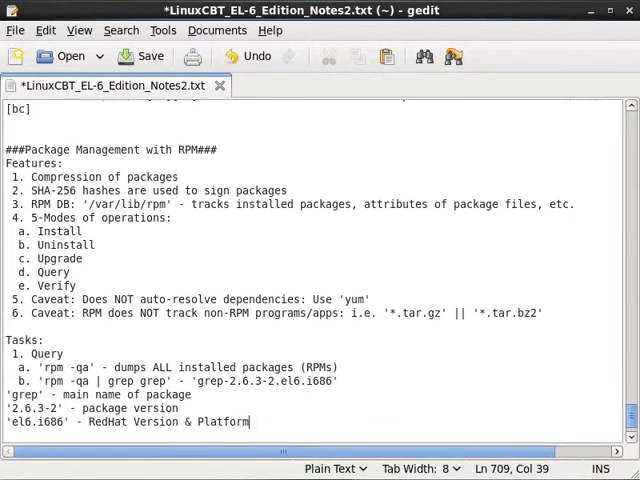
key(Return)
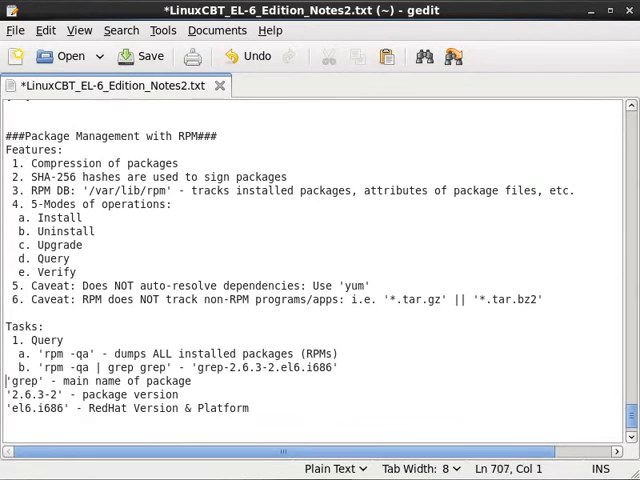
key(Right)
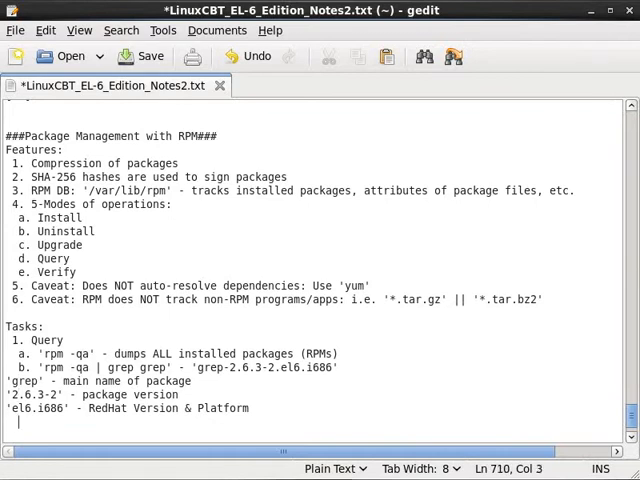
Begin Query item c in the notes, then run 'rpm -qa | wc -l' in the terminal, getting 1151 packages
text(c)
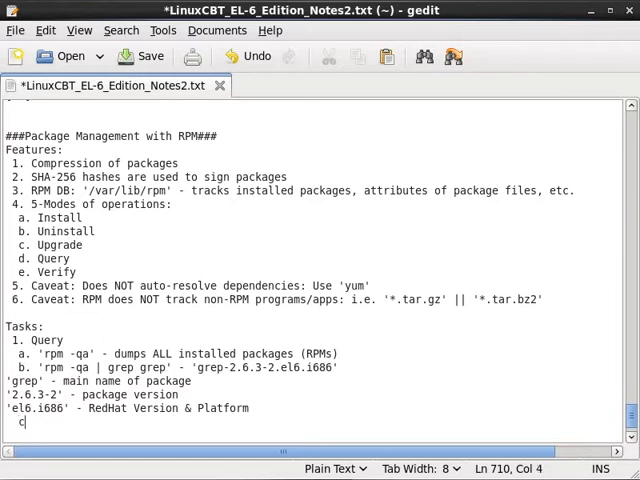
text(. 'rpm -)
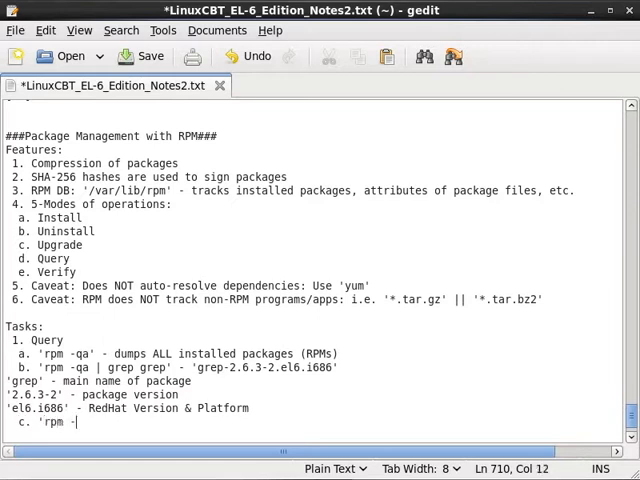
text(q)
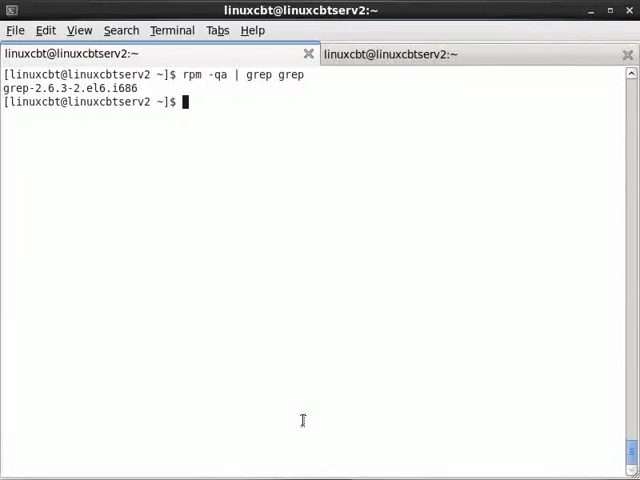
text(rpm -qa | grep gre)
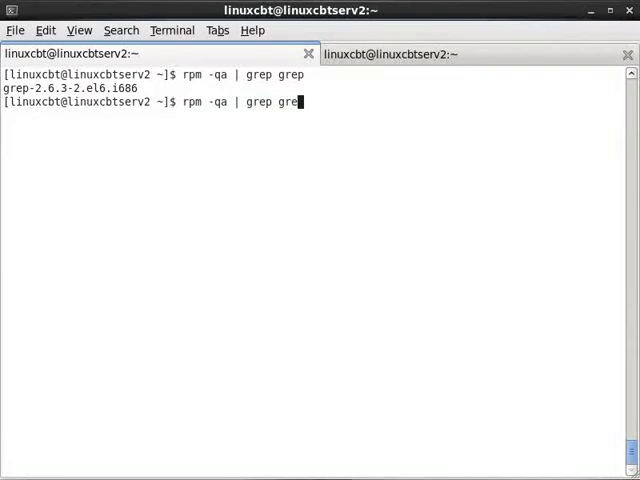
text(wc)
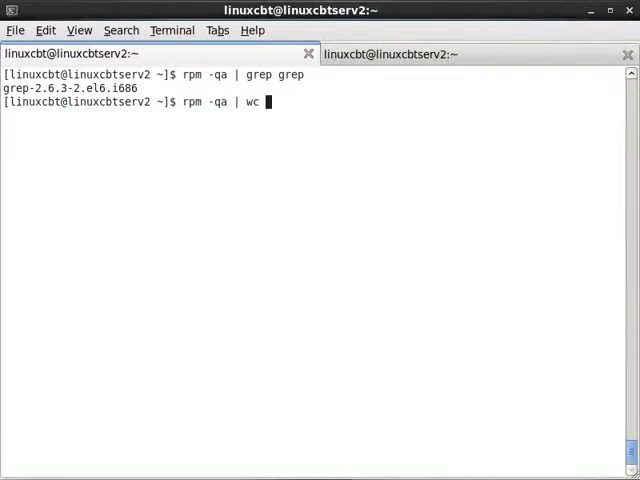
text(-l)
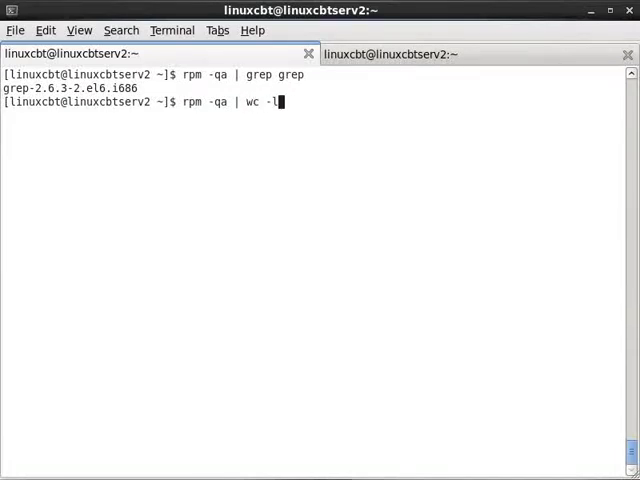
key(Return)
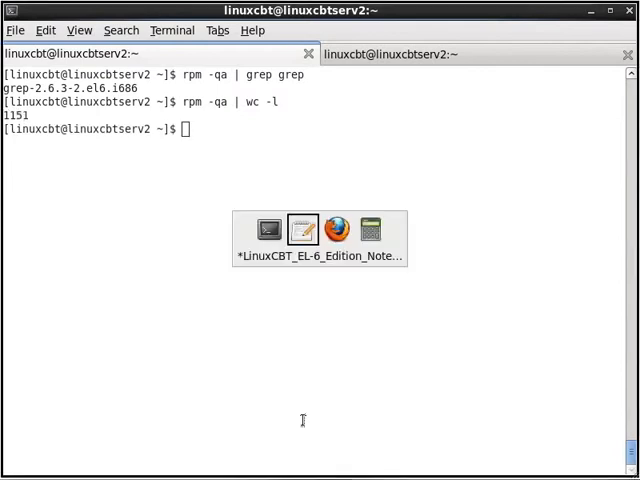
Write item c: 'rpm -qi grep' - returns metadata about 'grep' package
click(302, 228)
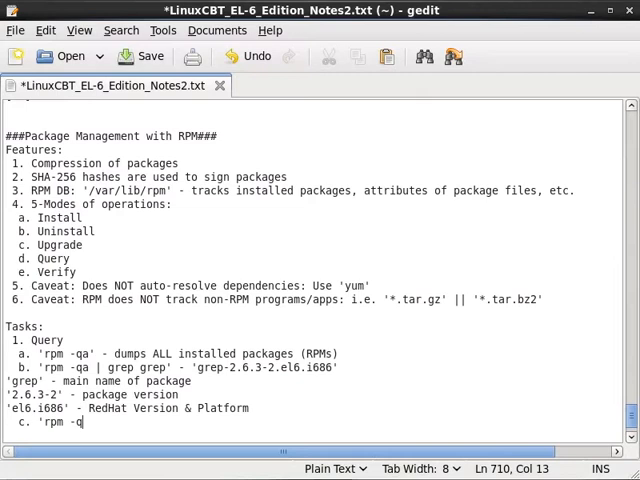
text(grep)
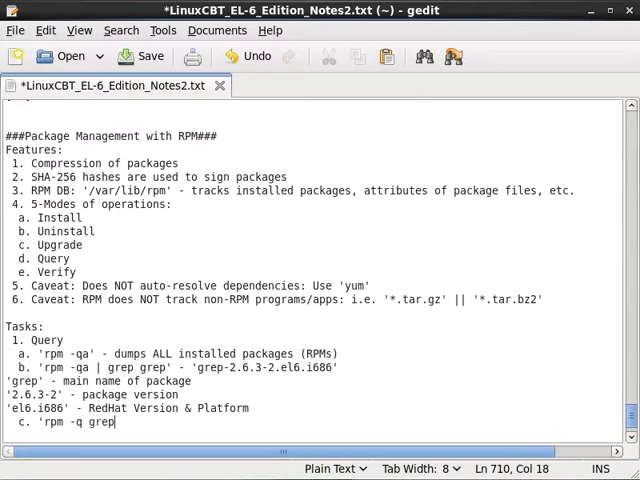
key(BackSpace)
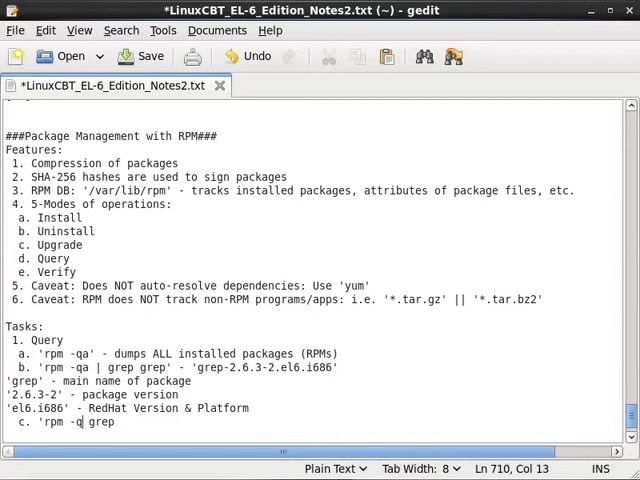
text(i)
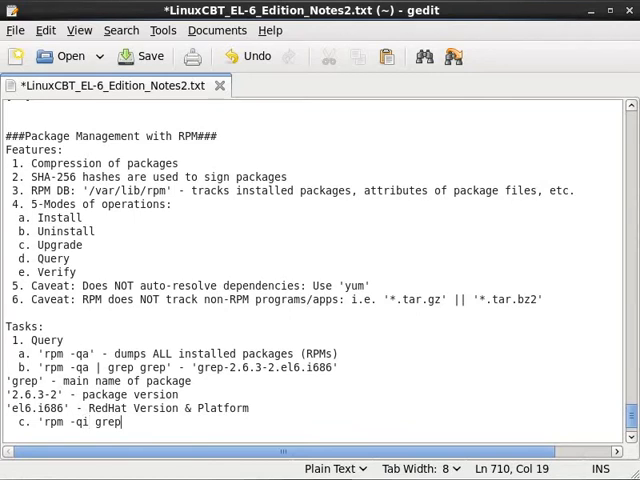
text(-)
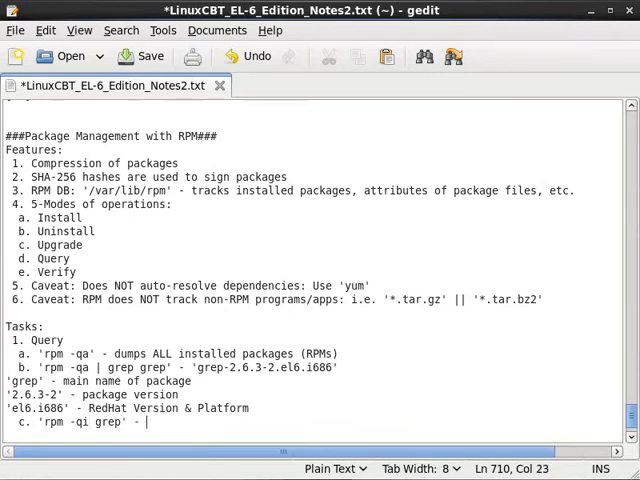
text(returns metadata about 'grep' pack)
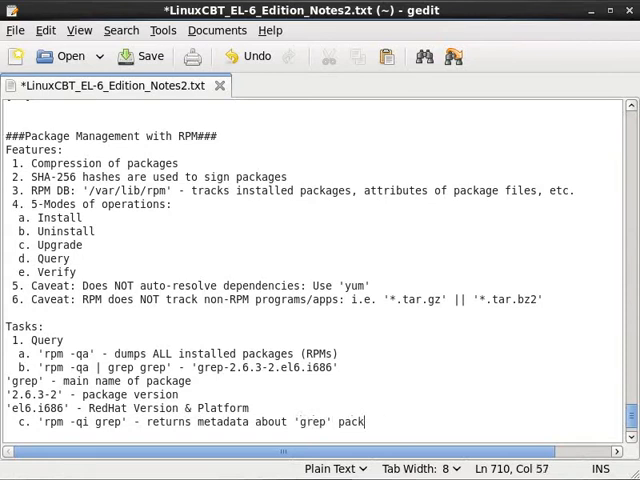
text(age)
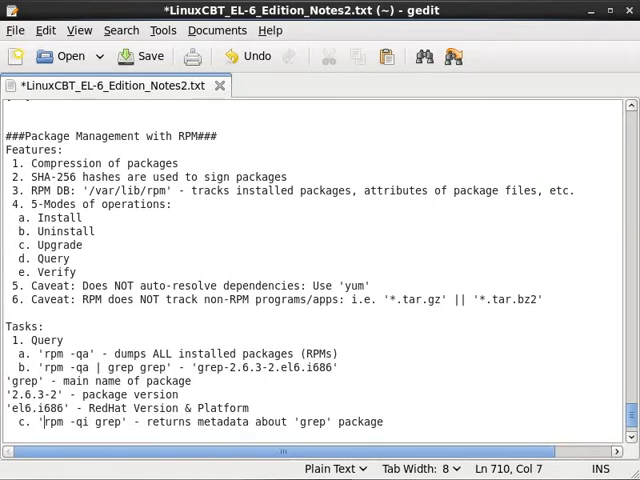
drag(42, 420, 90, 420)
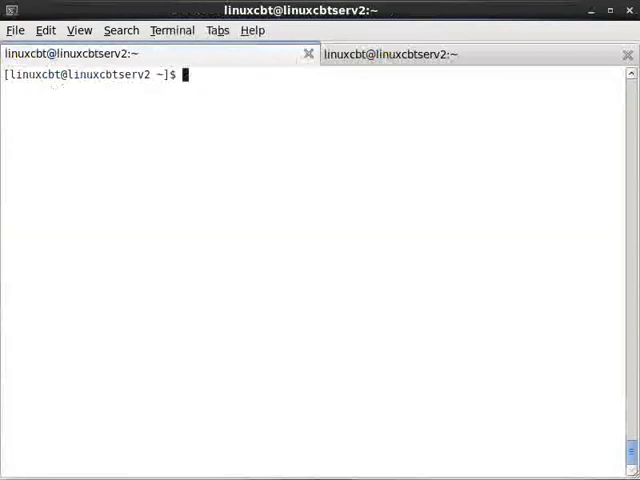
Run 'rpm -qi grep' showing version 2.6.3, release 2.el6, vendor and description, and select the group value
text(rpm -qi grep)
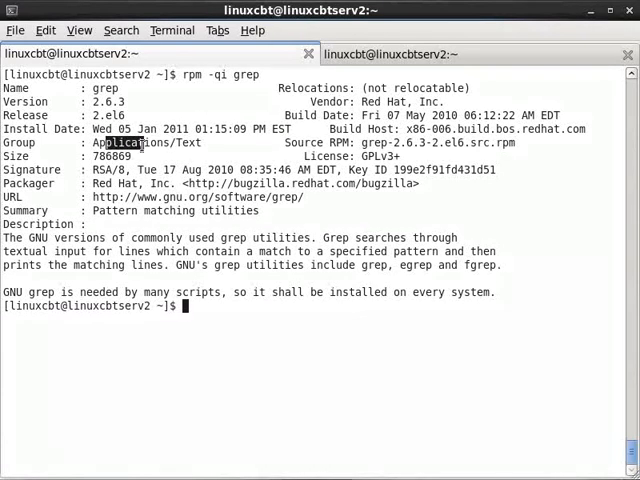
double_click(110, 156)
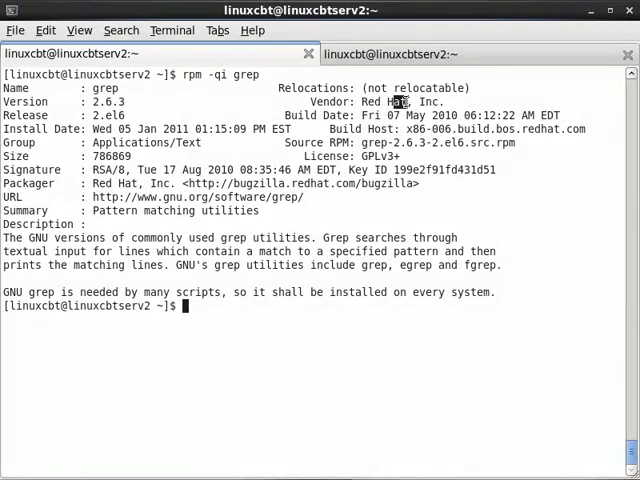
mouse_move(156, 172)
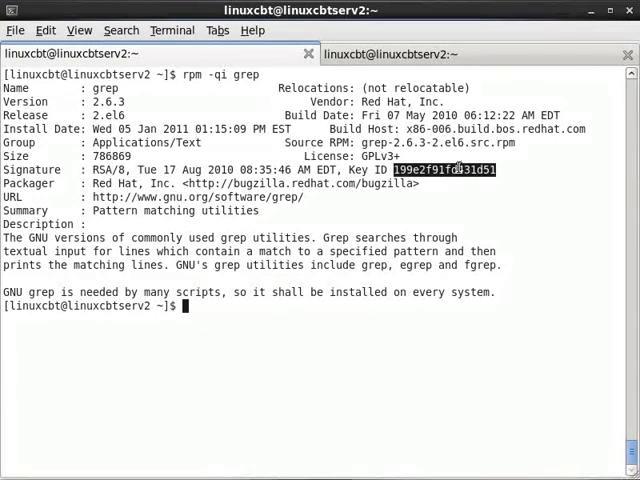
mouse_move(110, 200)
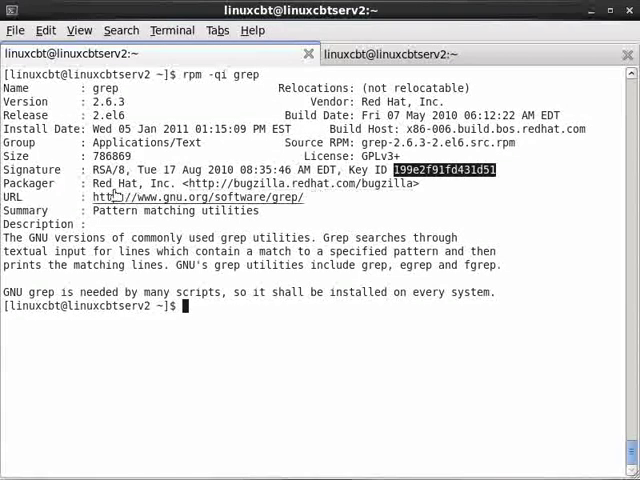